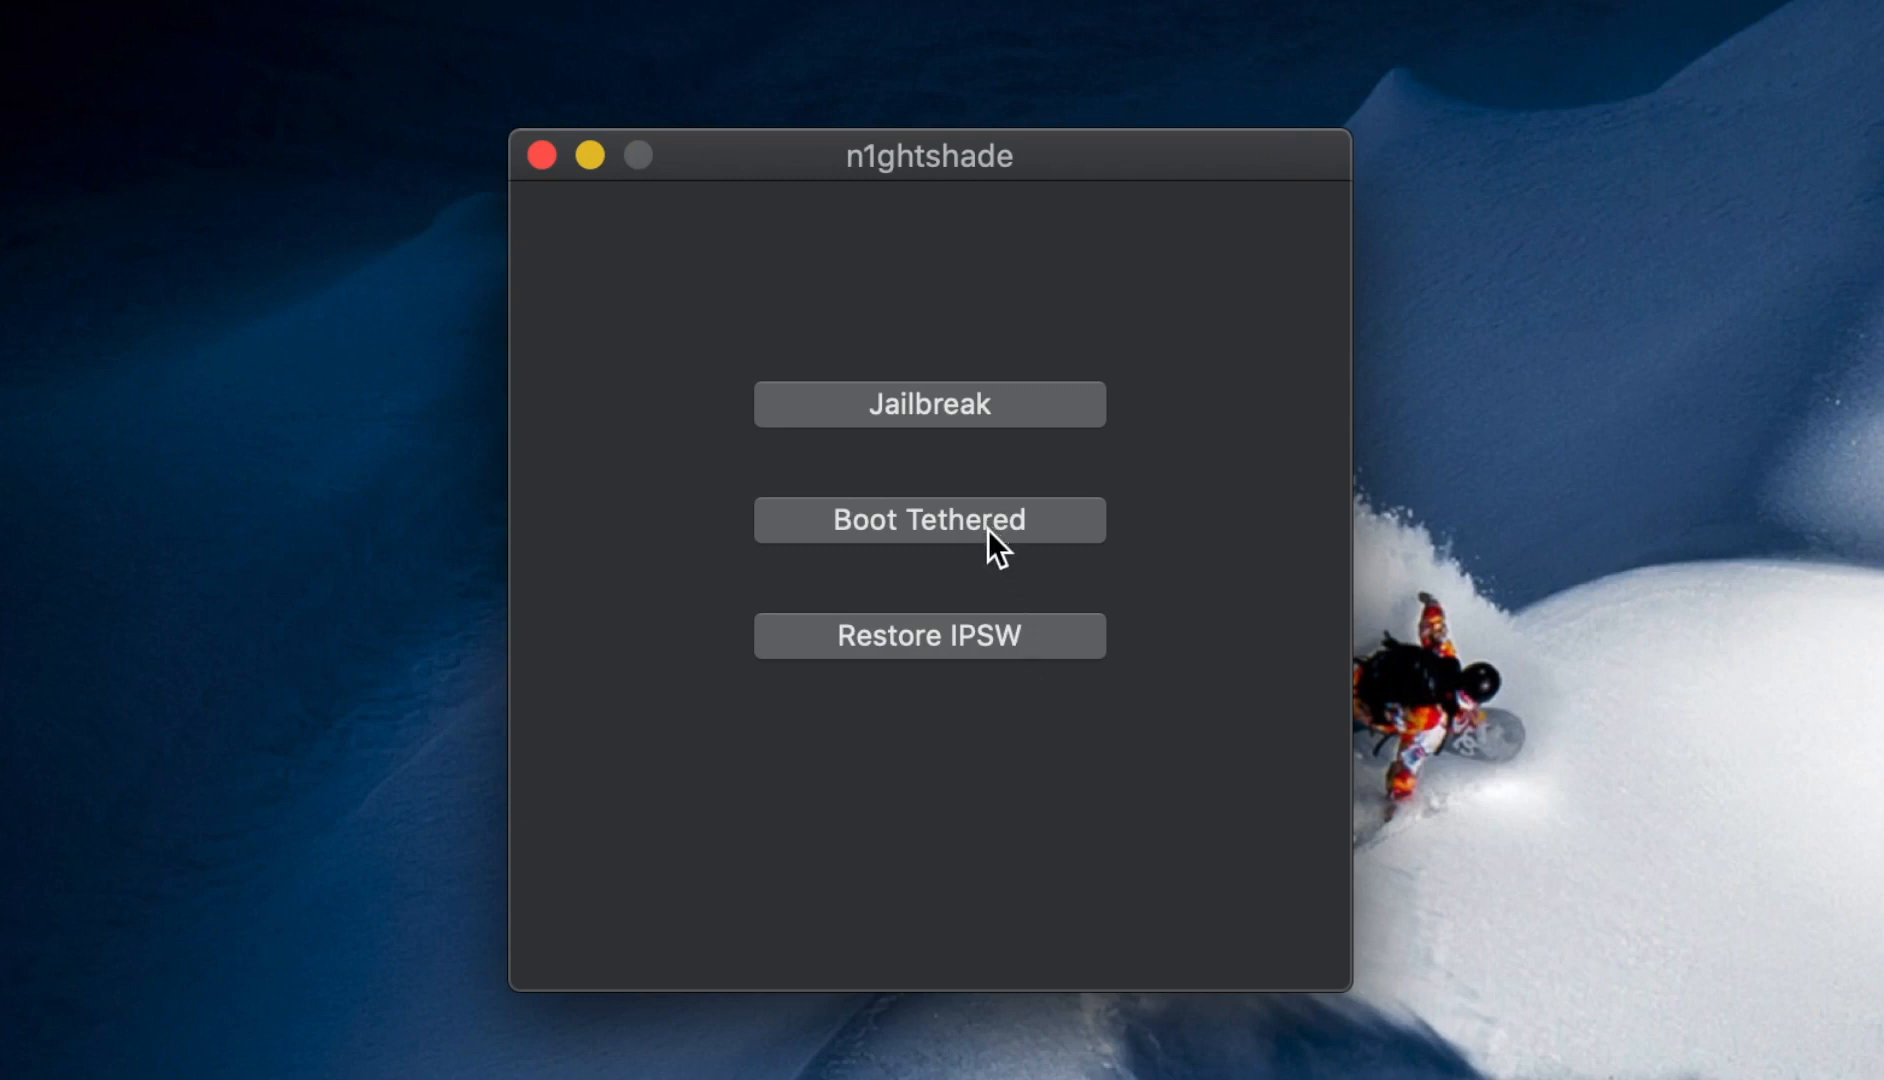
Attempt a tethered boot of the iPhone, then return to the main menu after it fails
left_click(930, 518)
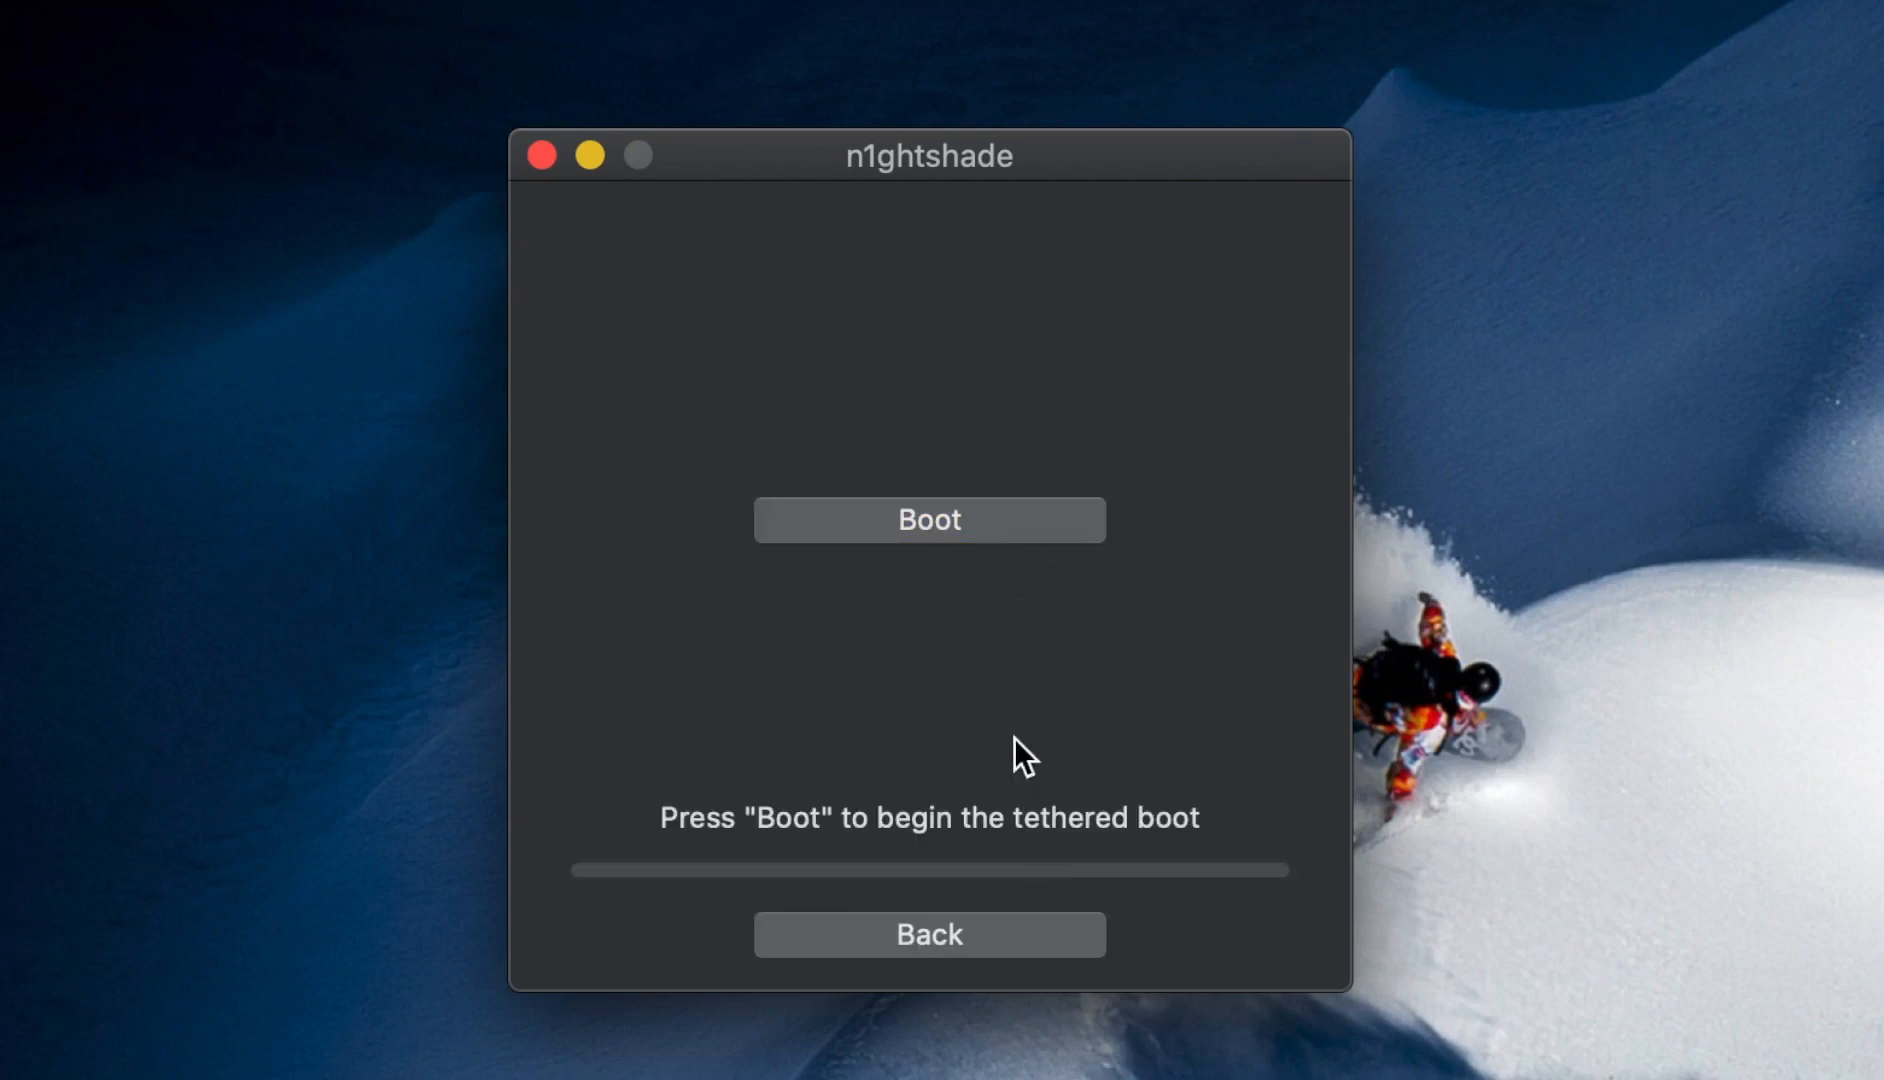
left_click(930, 518)
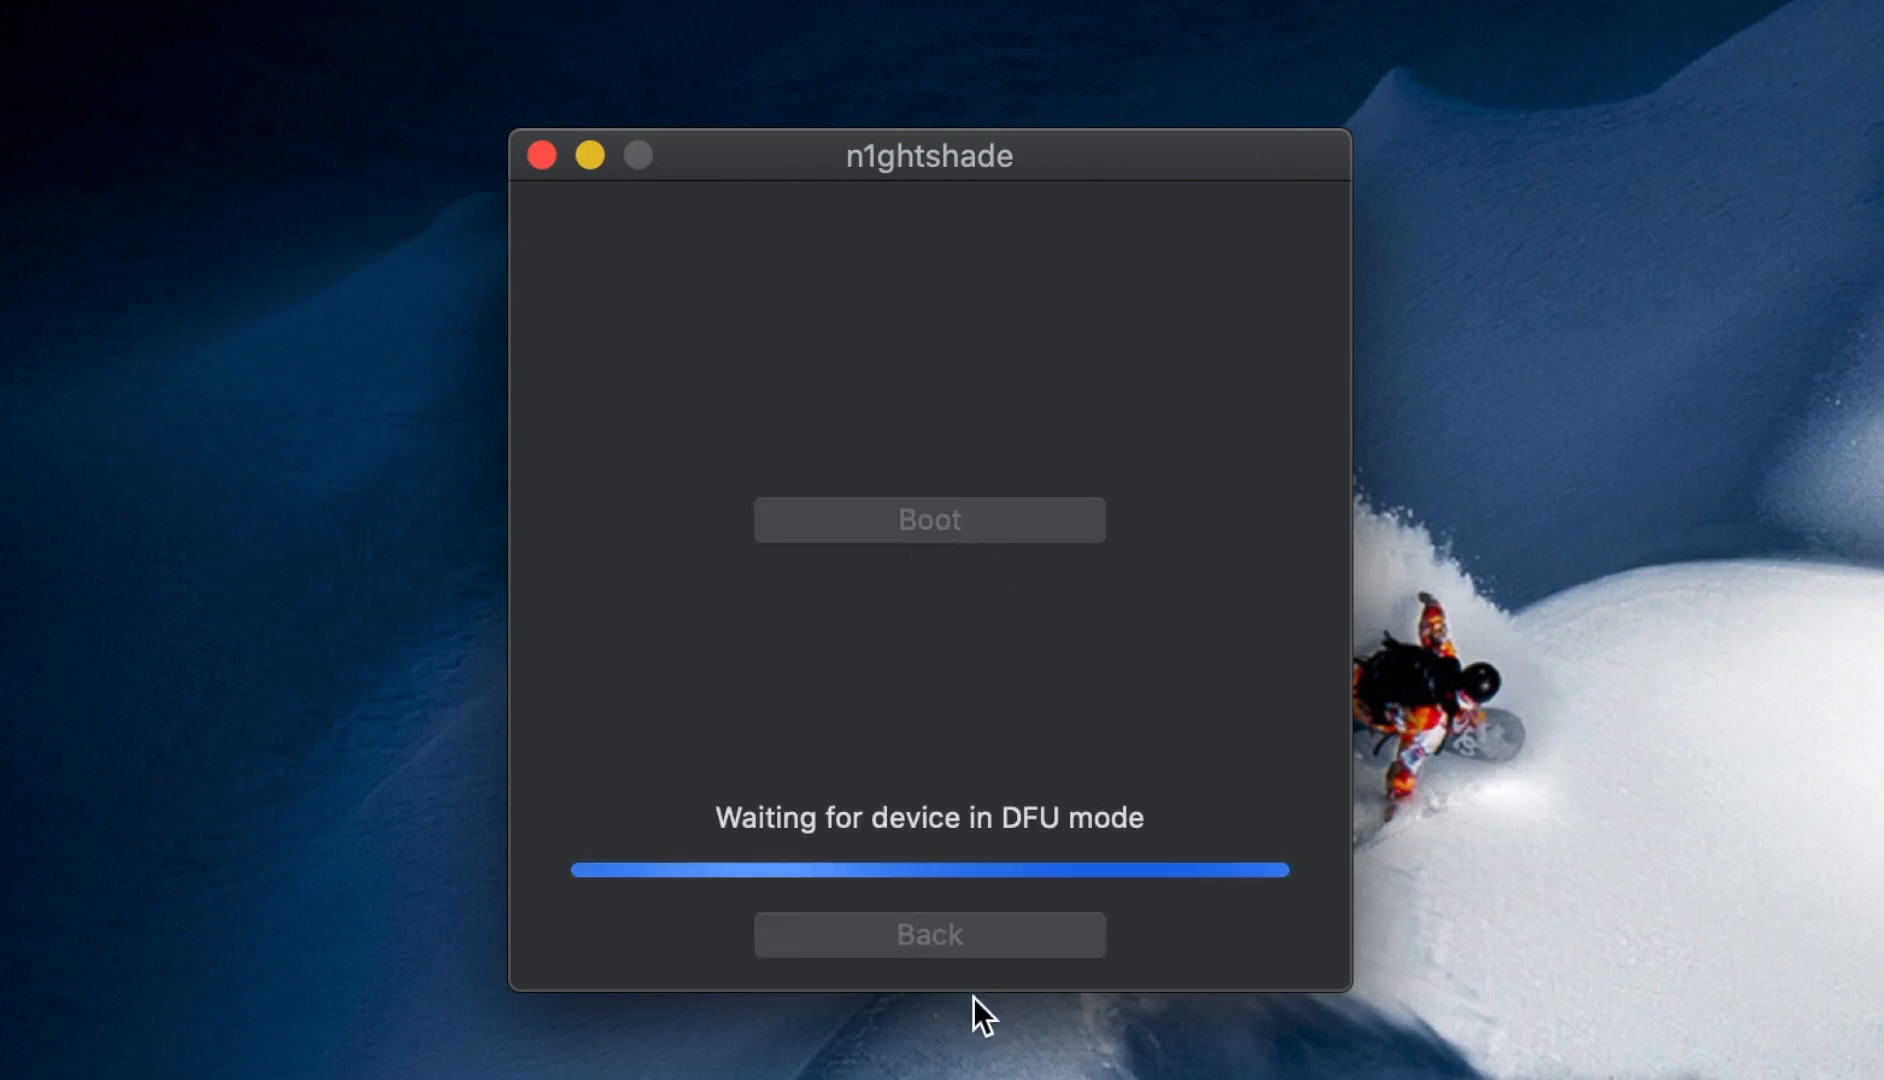
mouse_move(988, 956)
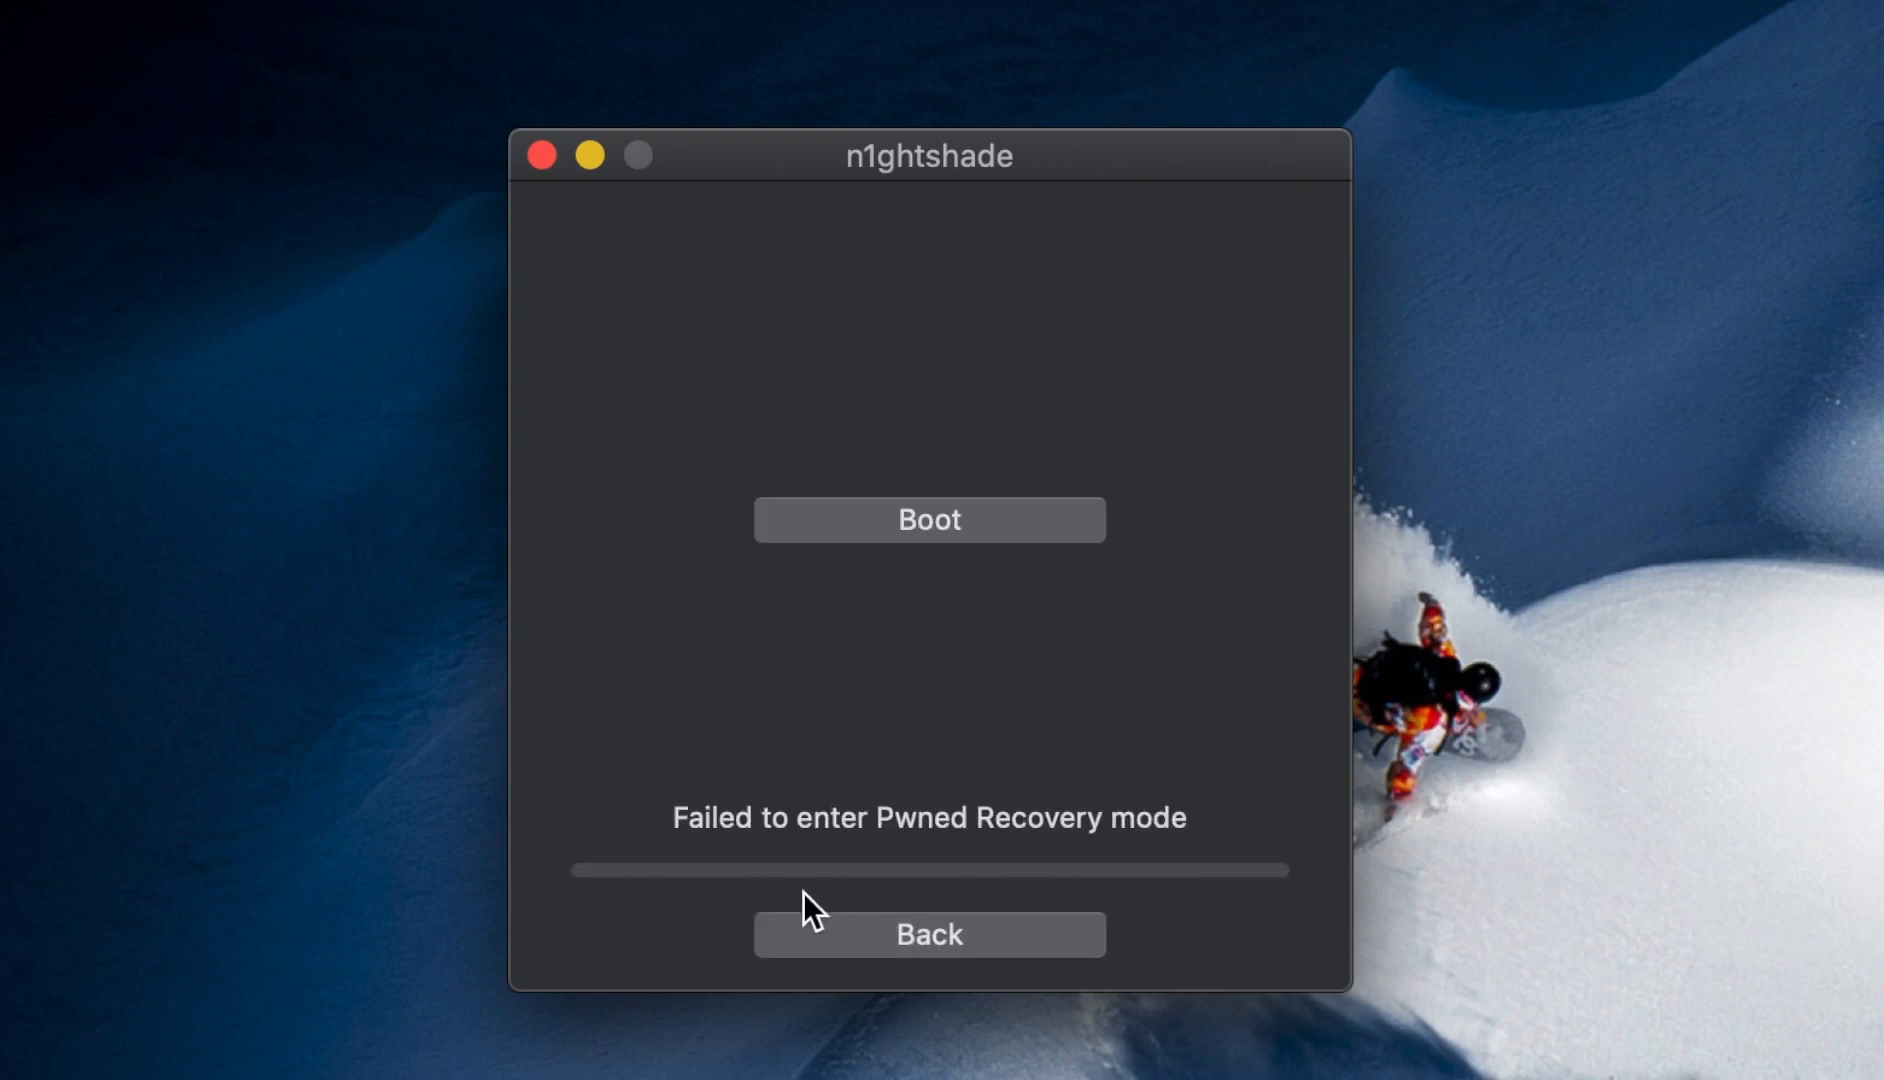
left_click(930, 934)
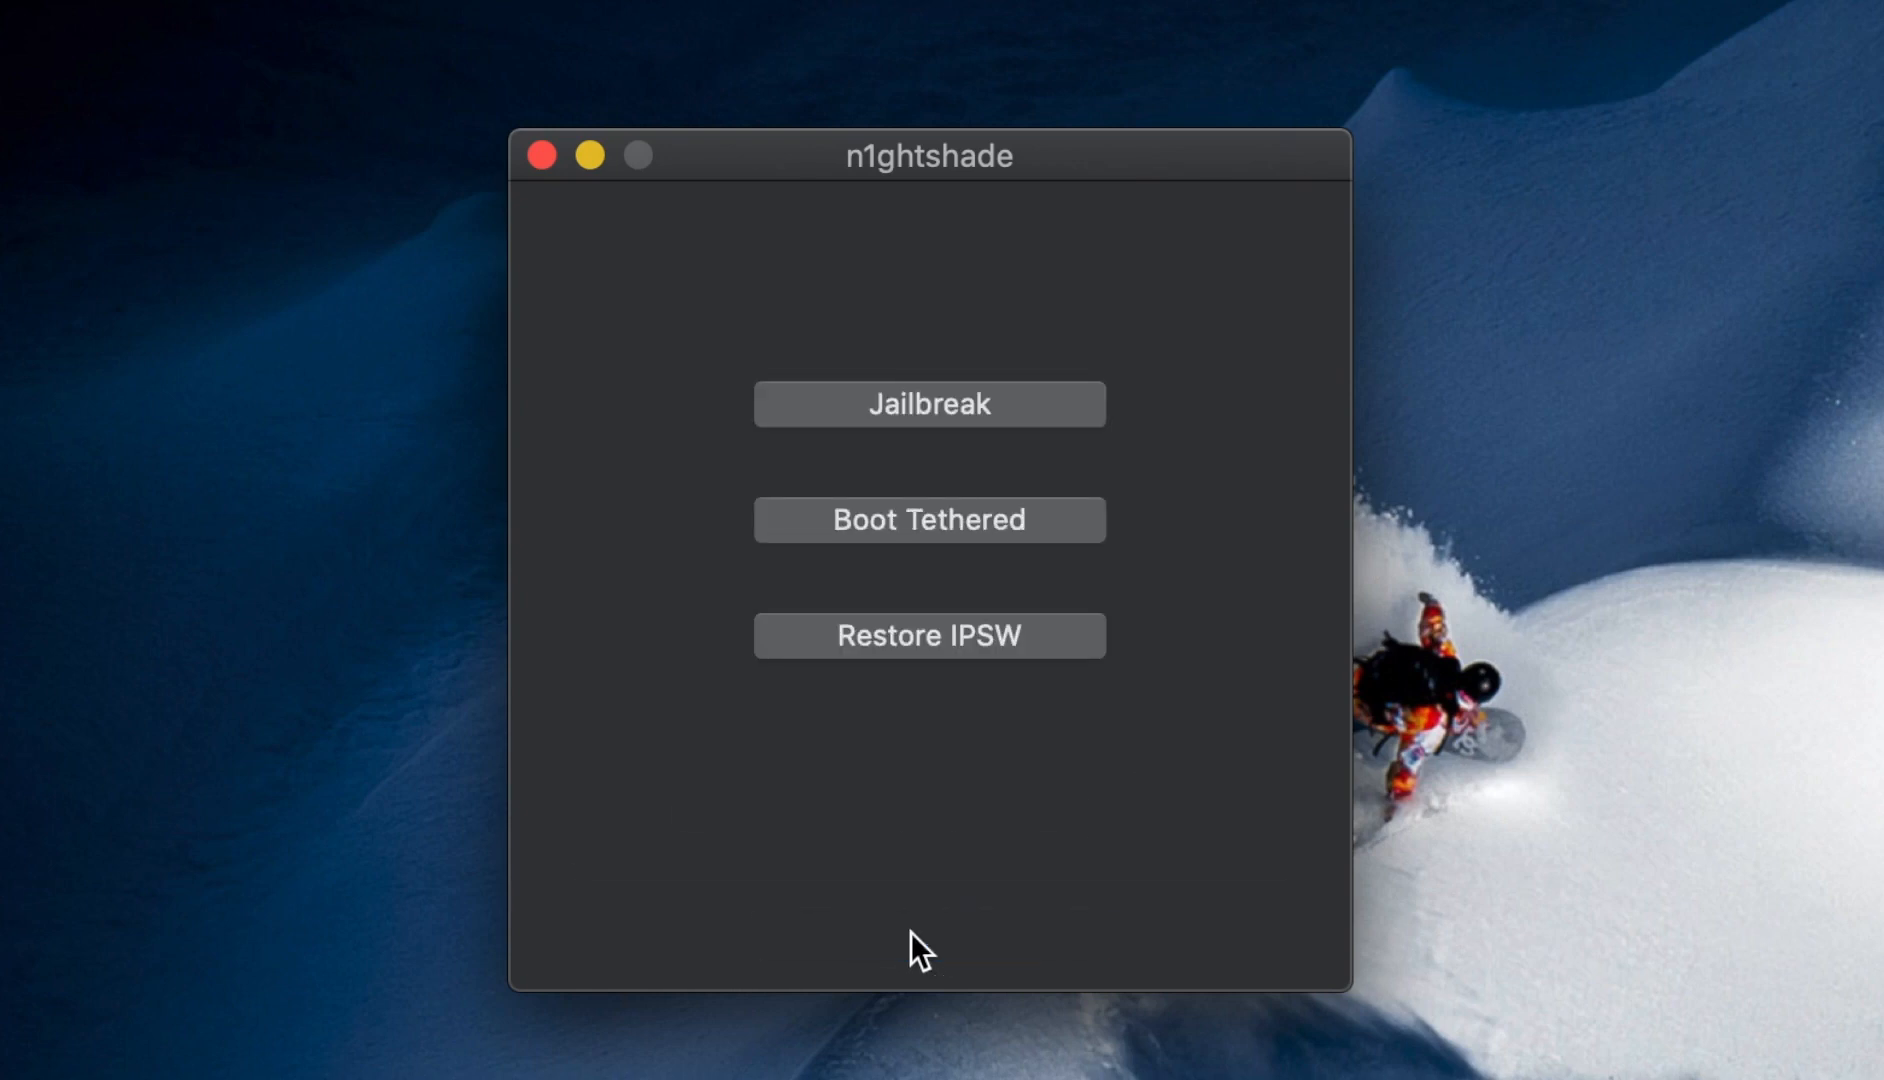
mouse_move(988, 858)
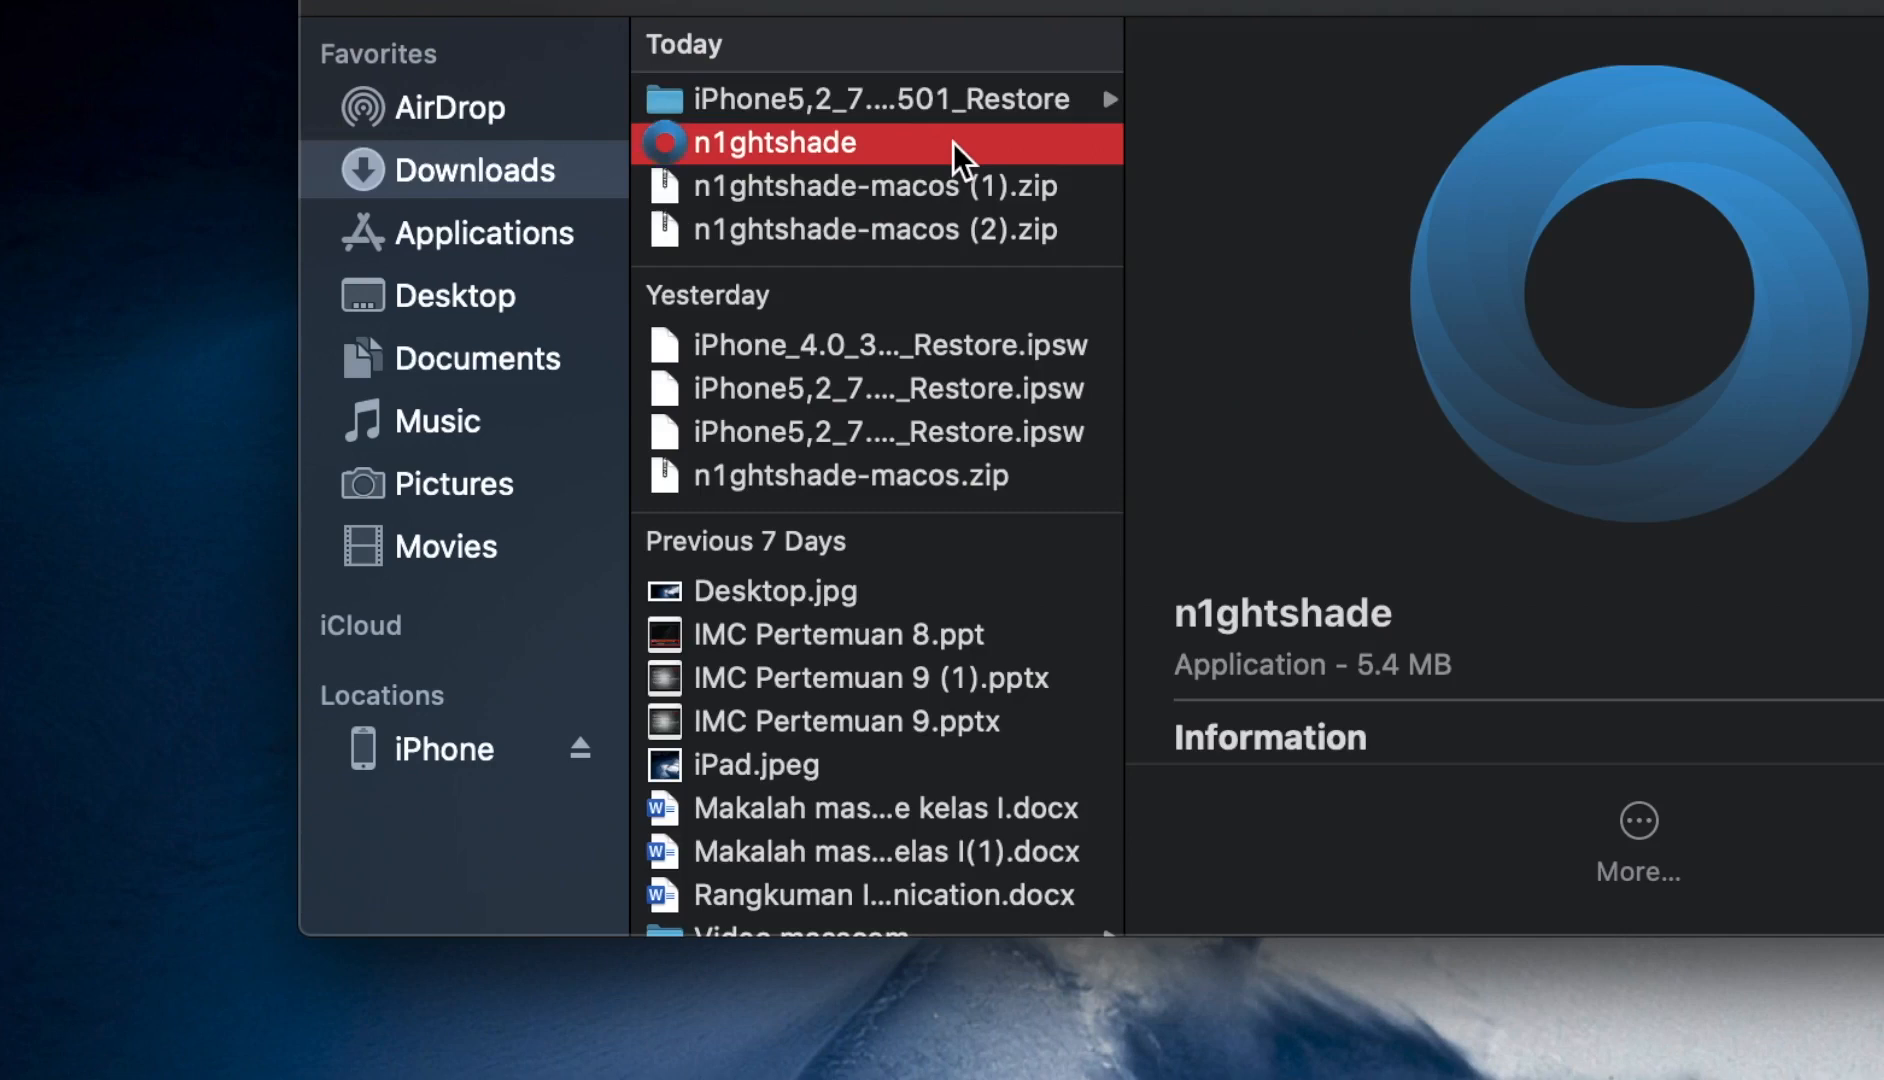
Launch n1ghtshade from Downloads and bring its main menu into focus
double_click(772, 142)
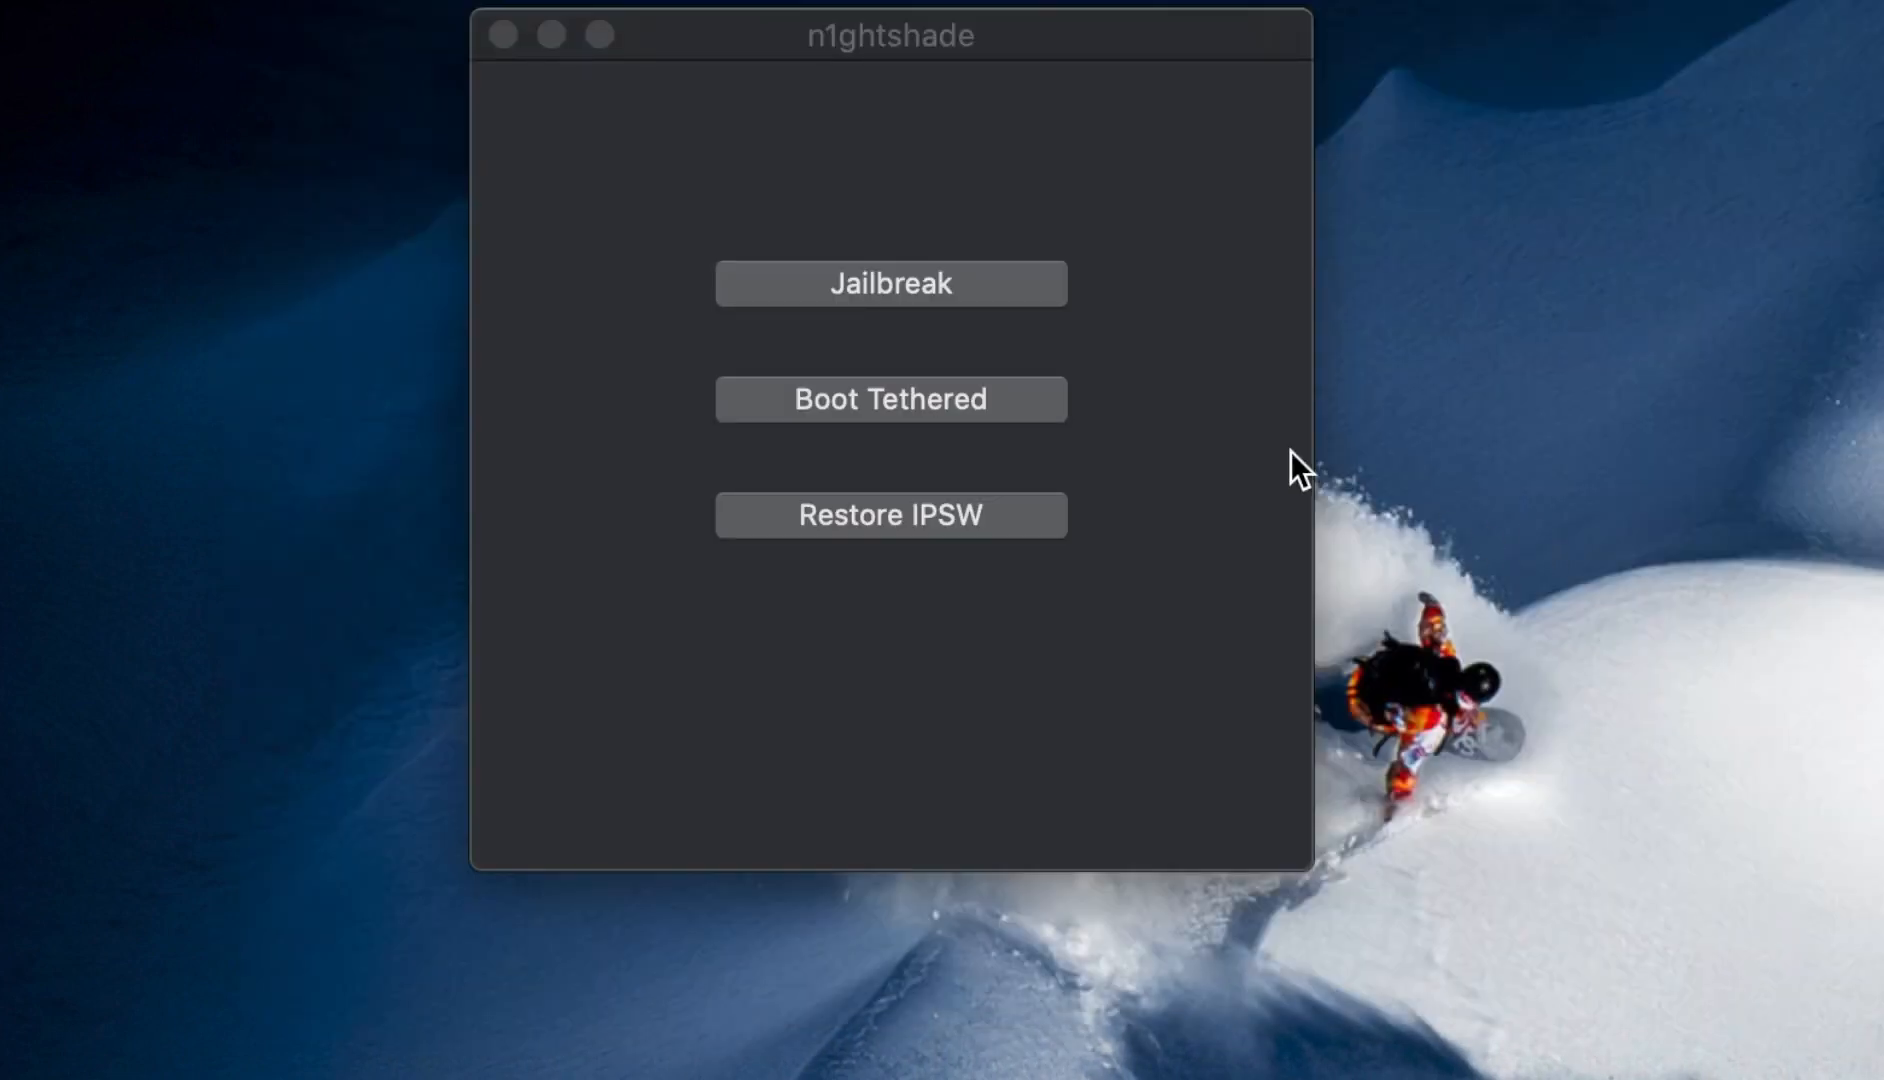
left_click(890, 398)
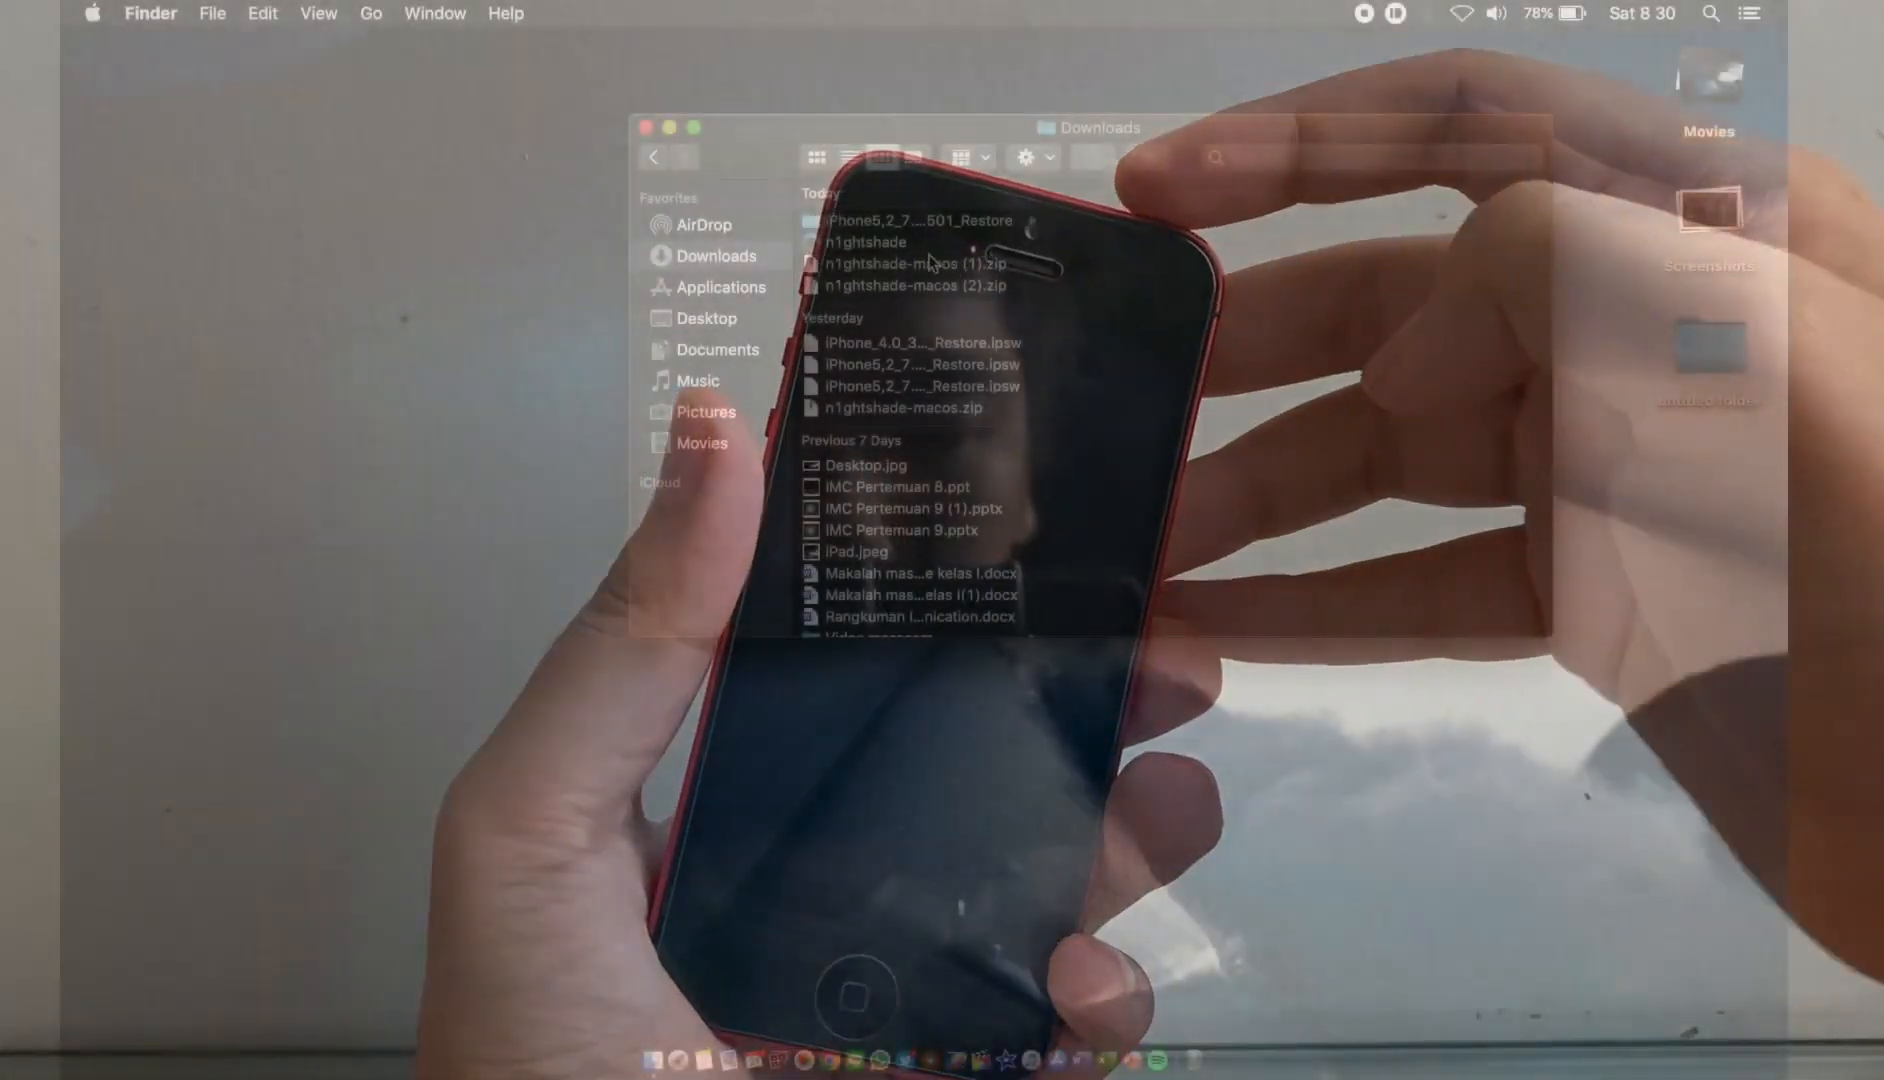
Relaunch n1ghtshade from Downloads so its main menu shows
double_click(866, 242)
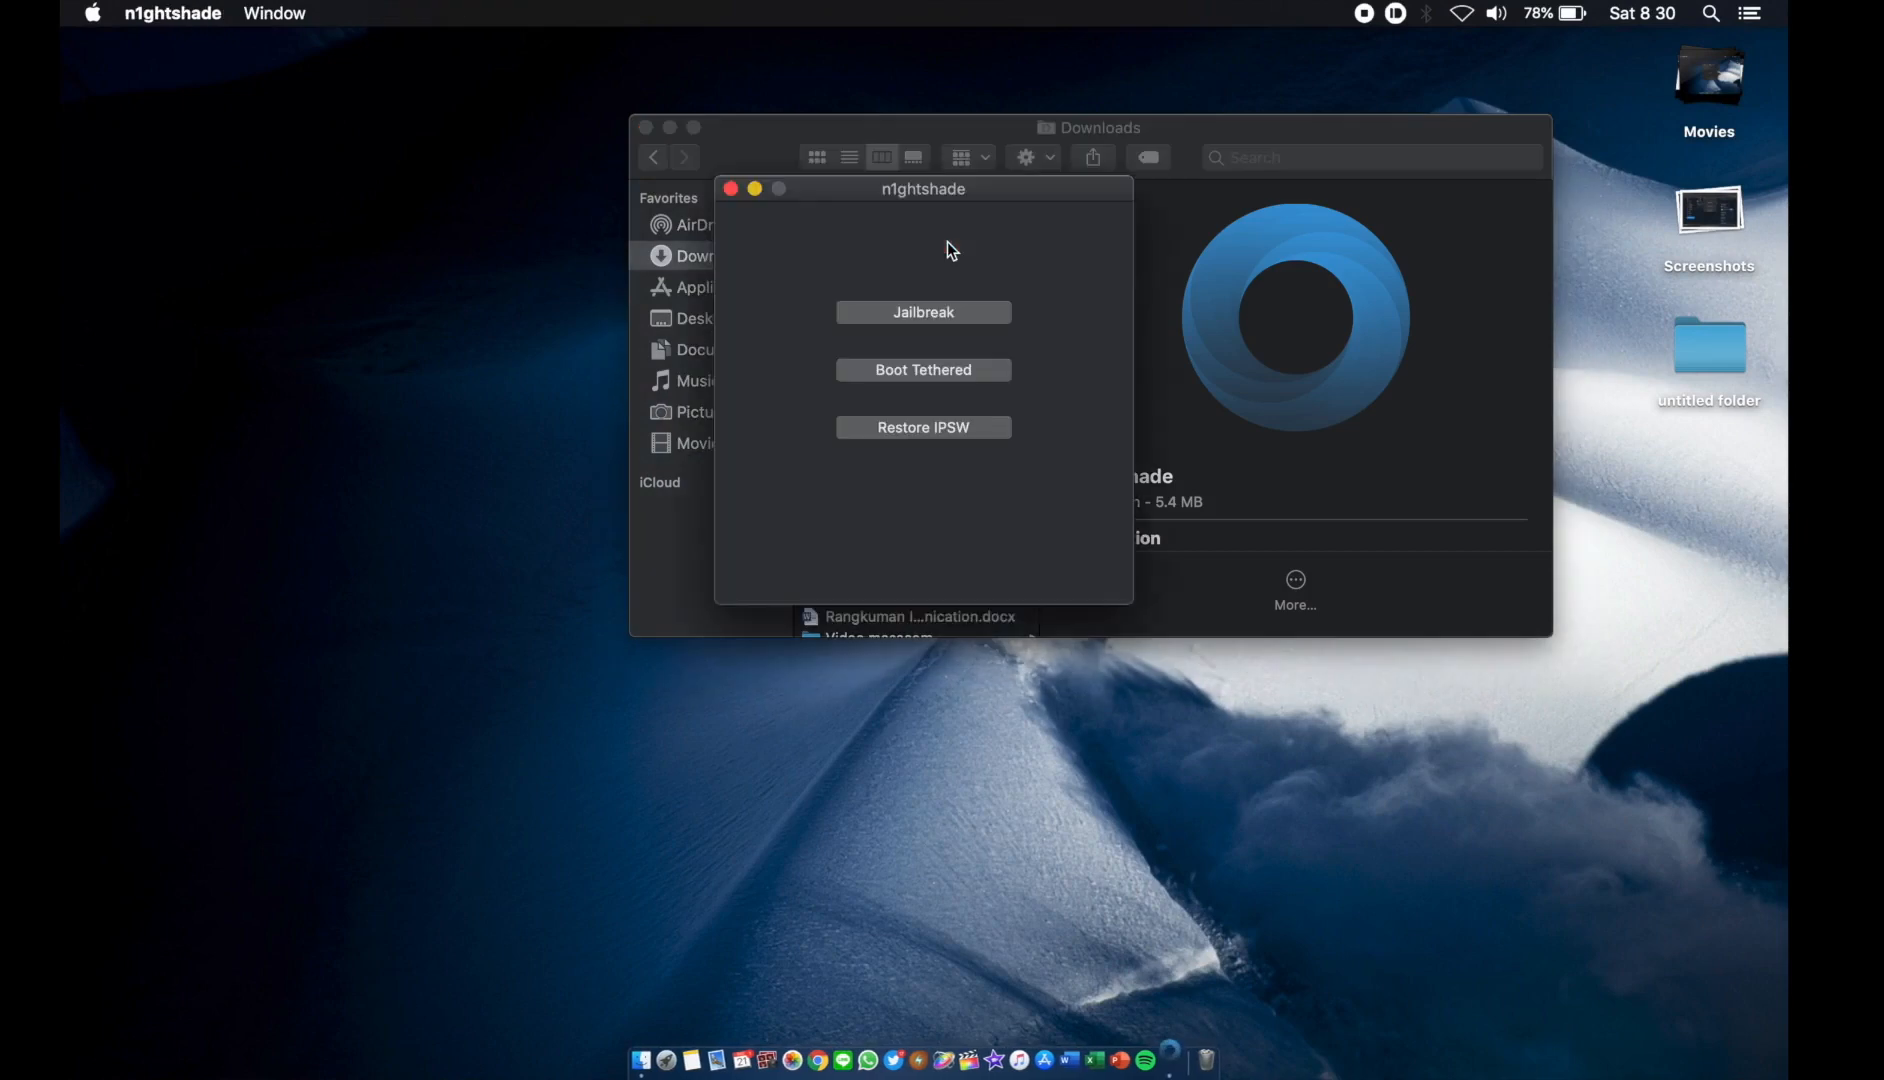
mouse_move(1072, 242)
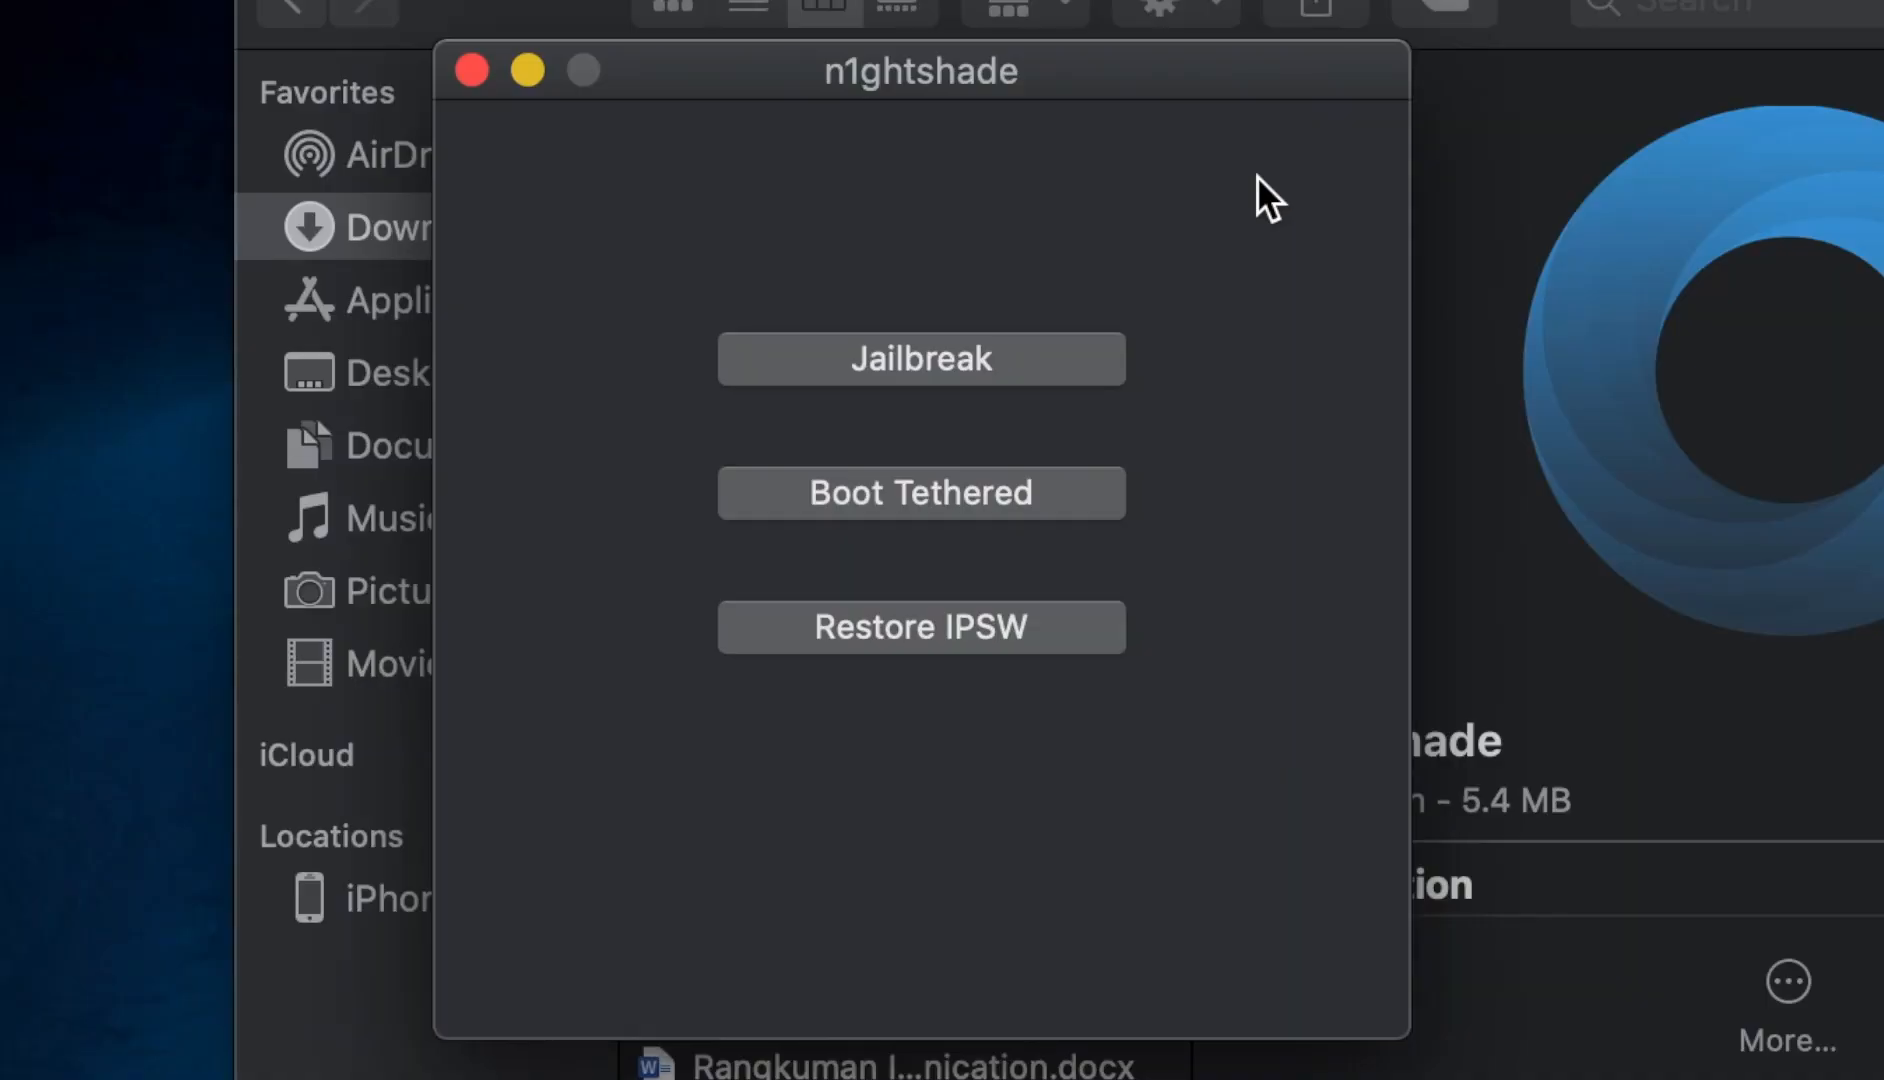
mouse_move(938, 862)
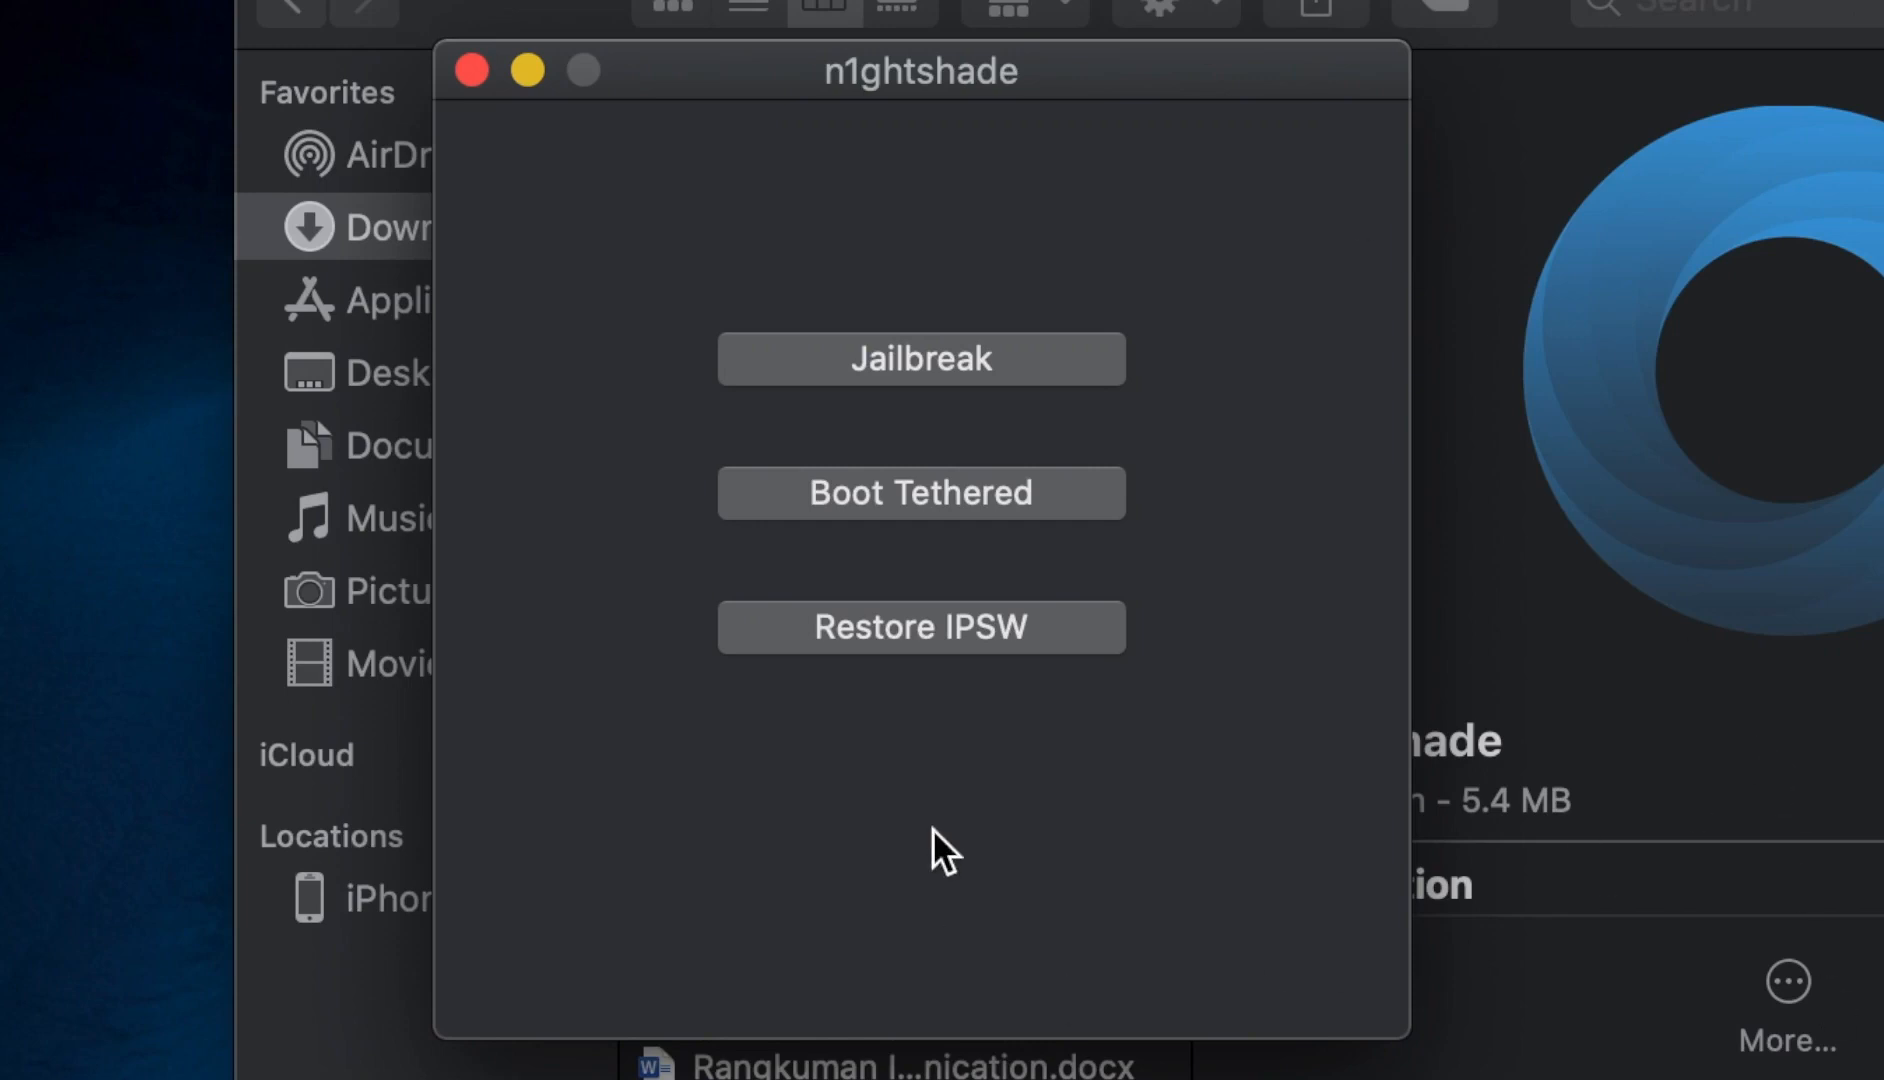
Try another tethered boot, then quit n1ghtshade after it fails to enter Pwned Recovery
left_click(920, 492)
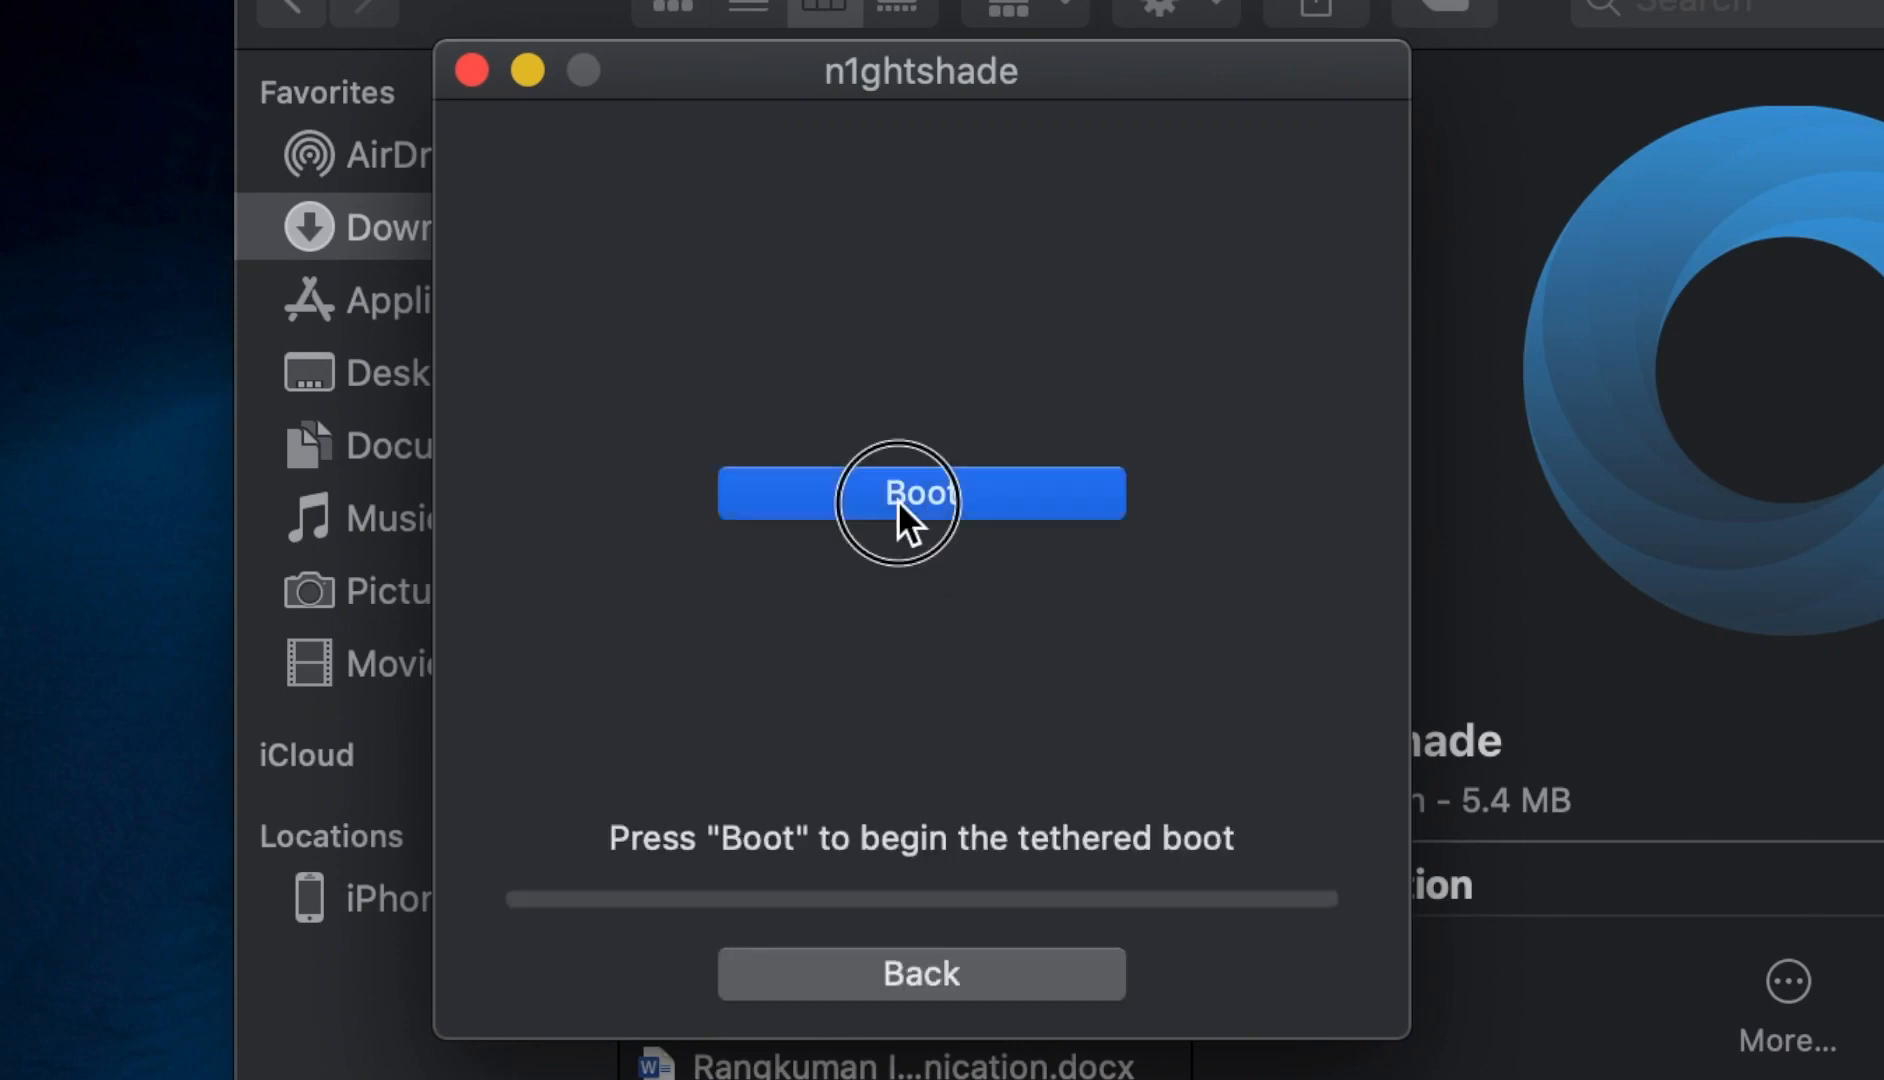
left_click(916, 500)
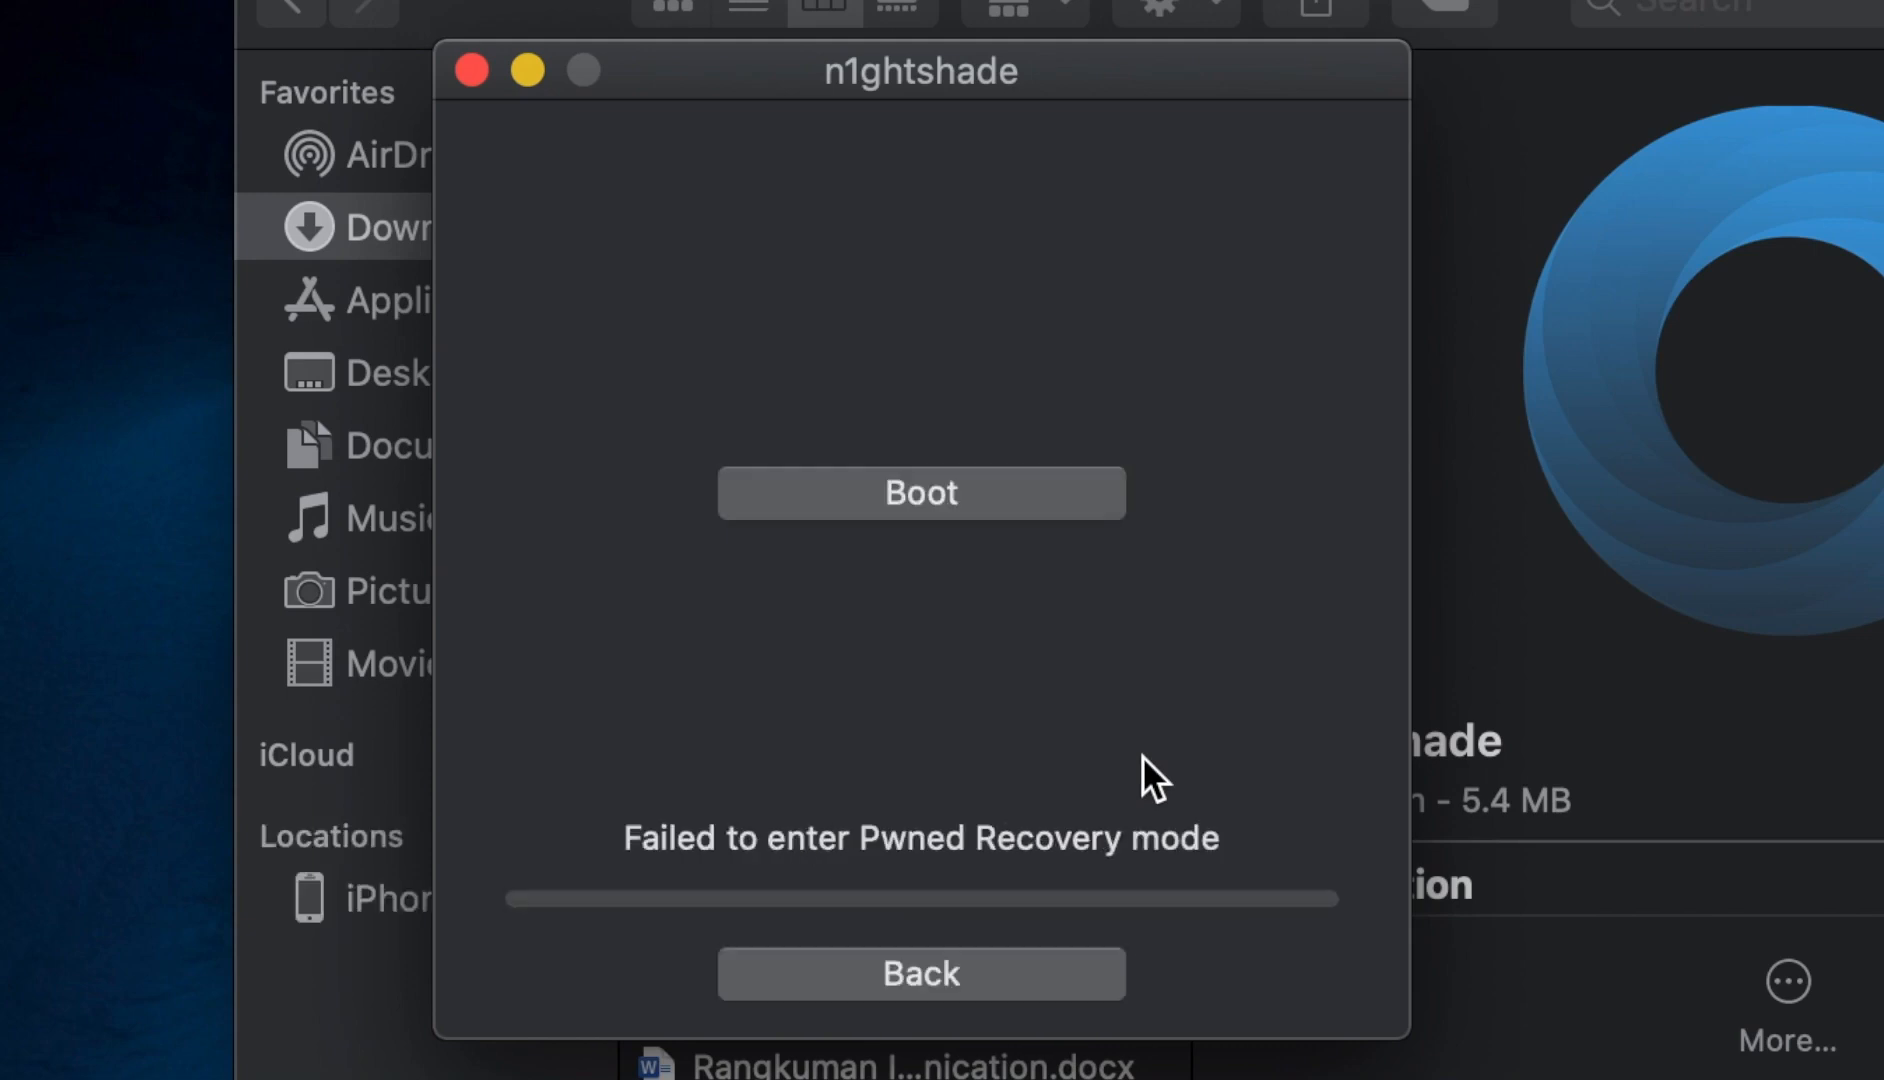
mouse_move(1010, 866)
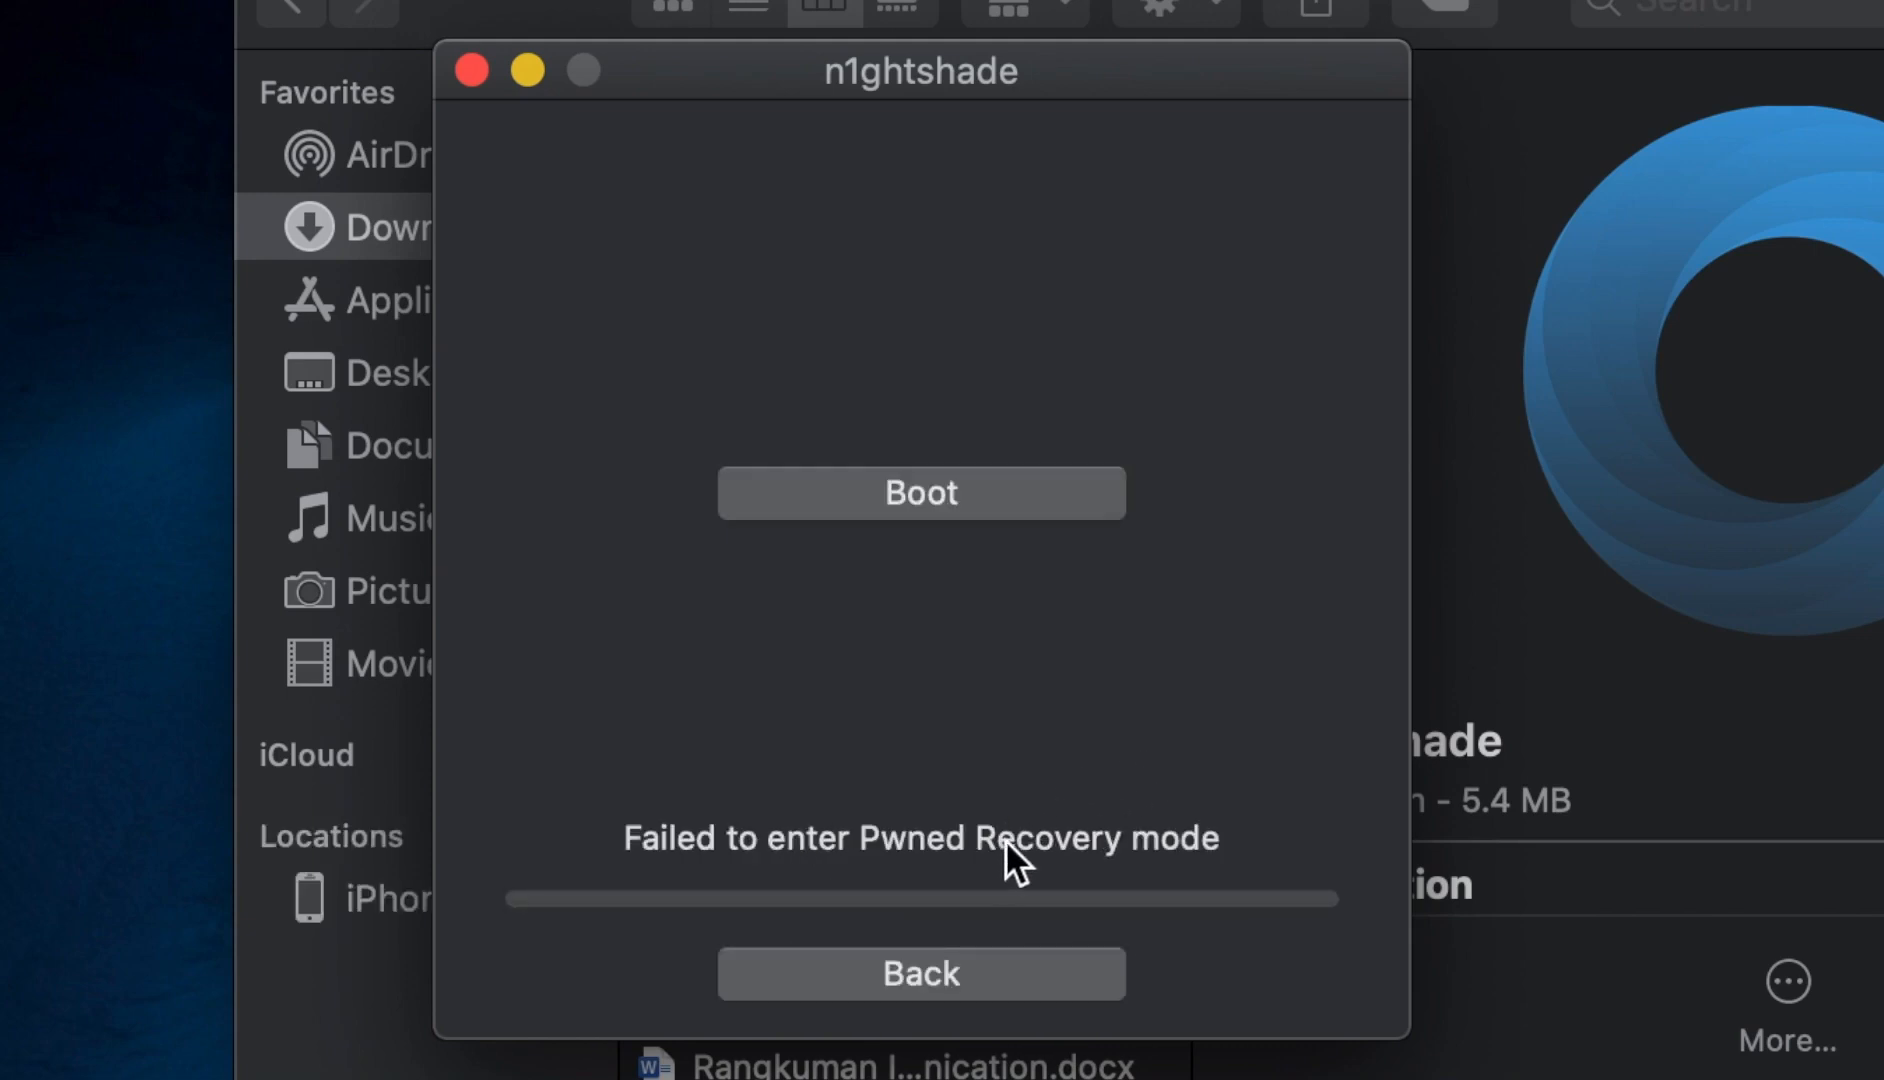
left_click(920, 974)
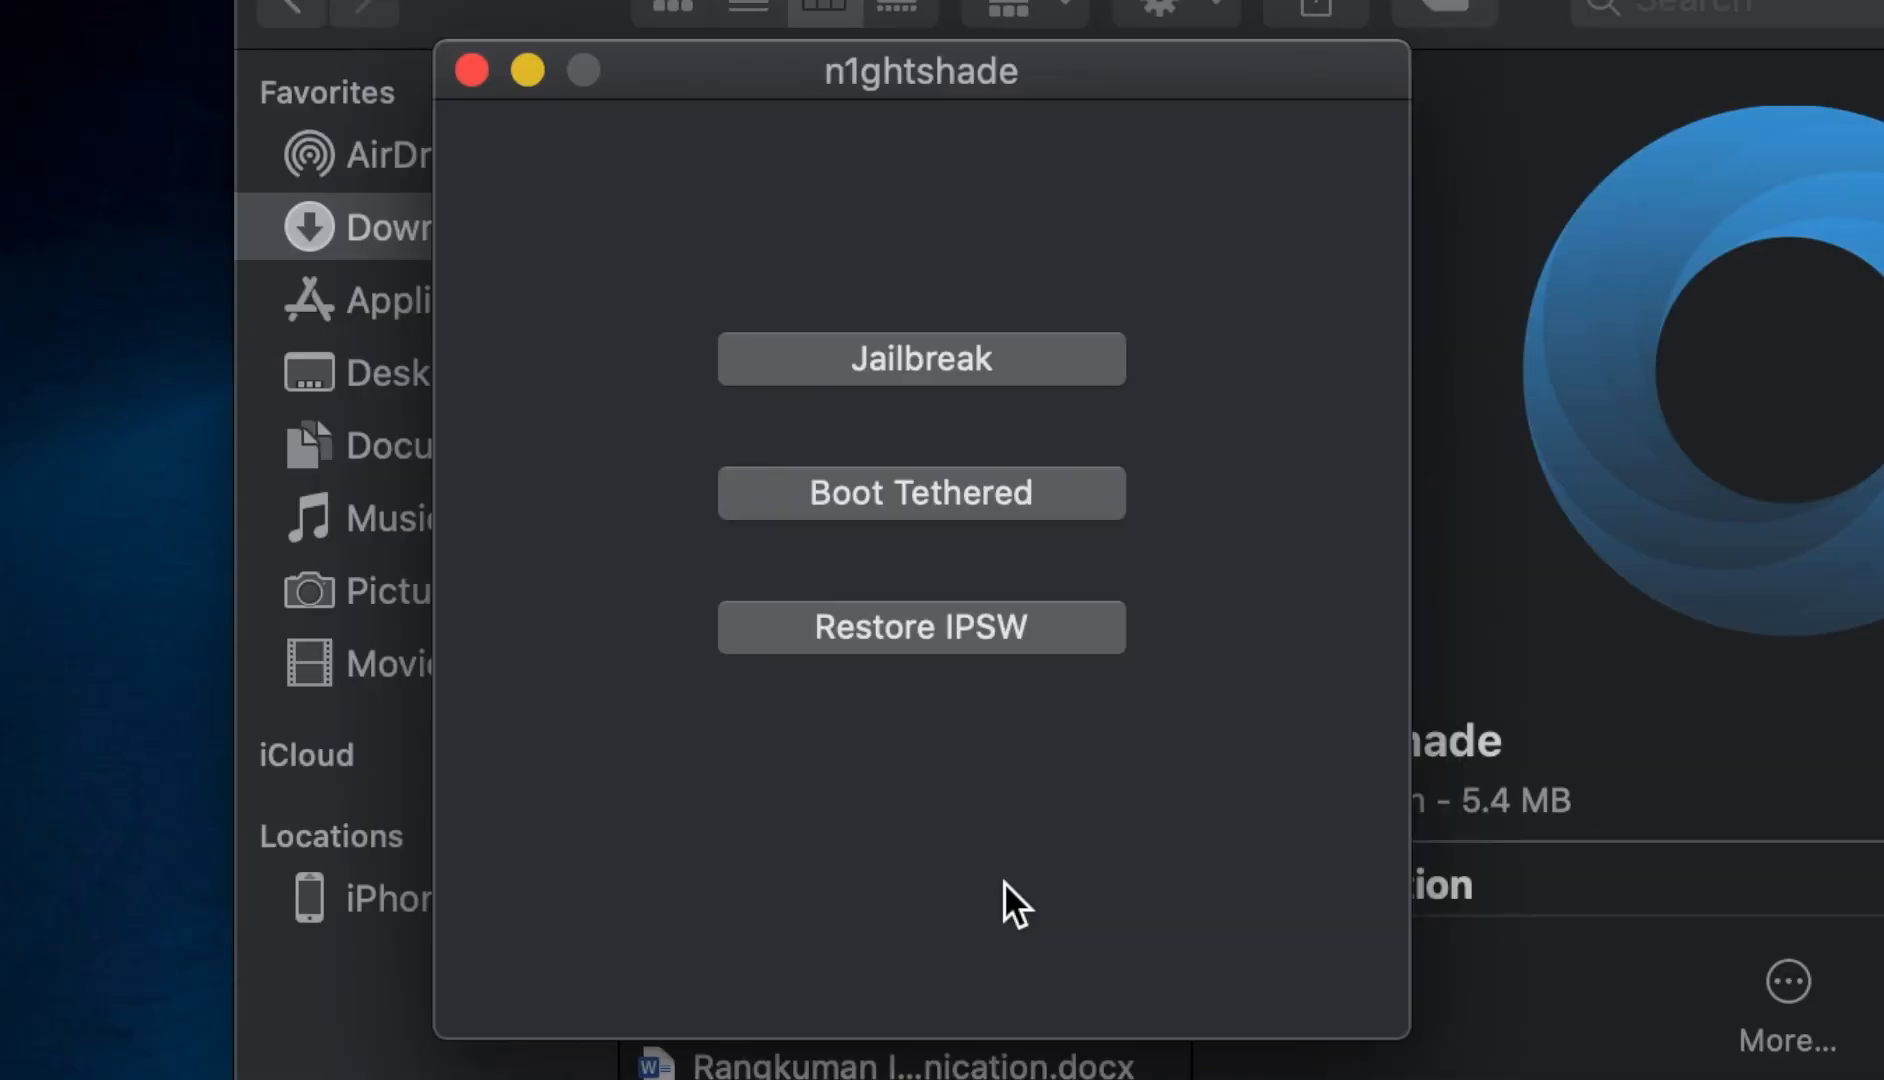
left_click(476, 66)
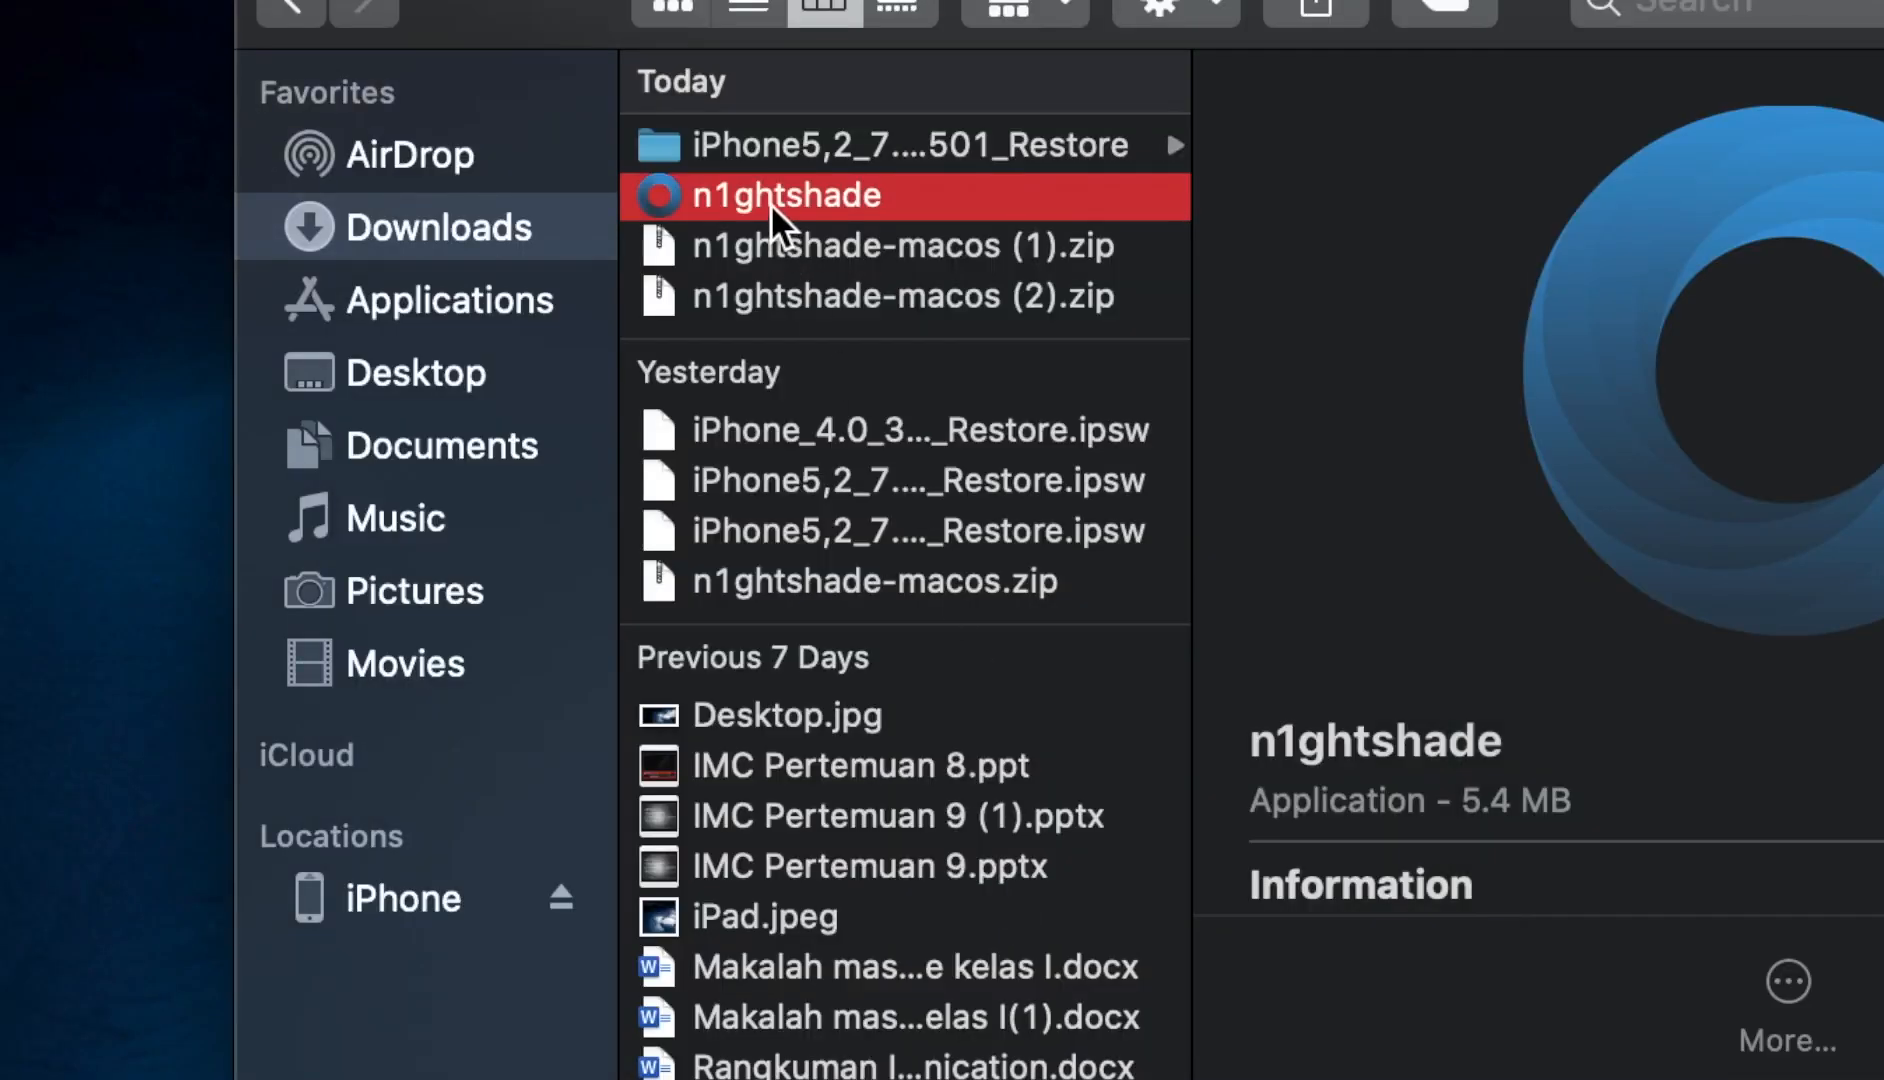
Relaunch n1ghtshade from Downloads twice and reach the tethered boot screen
double_click(784, 194)
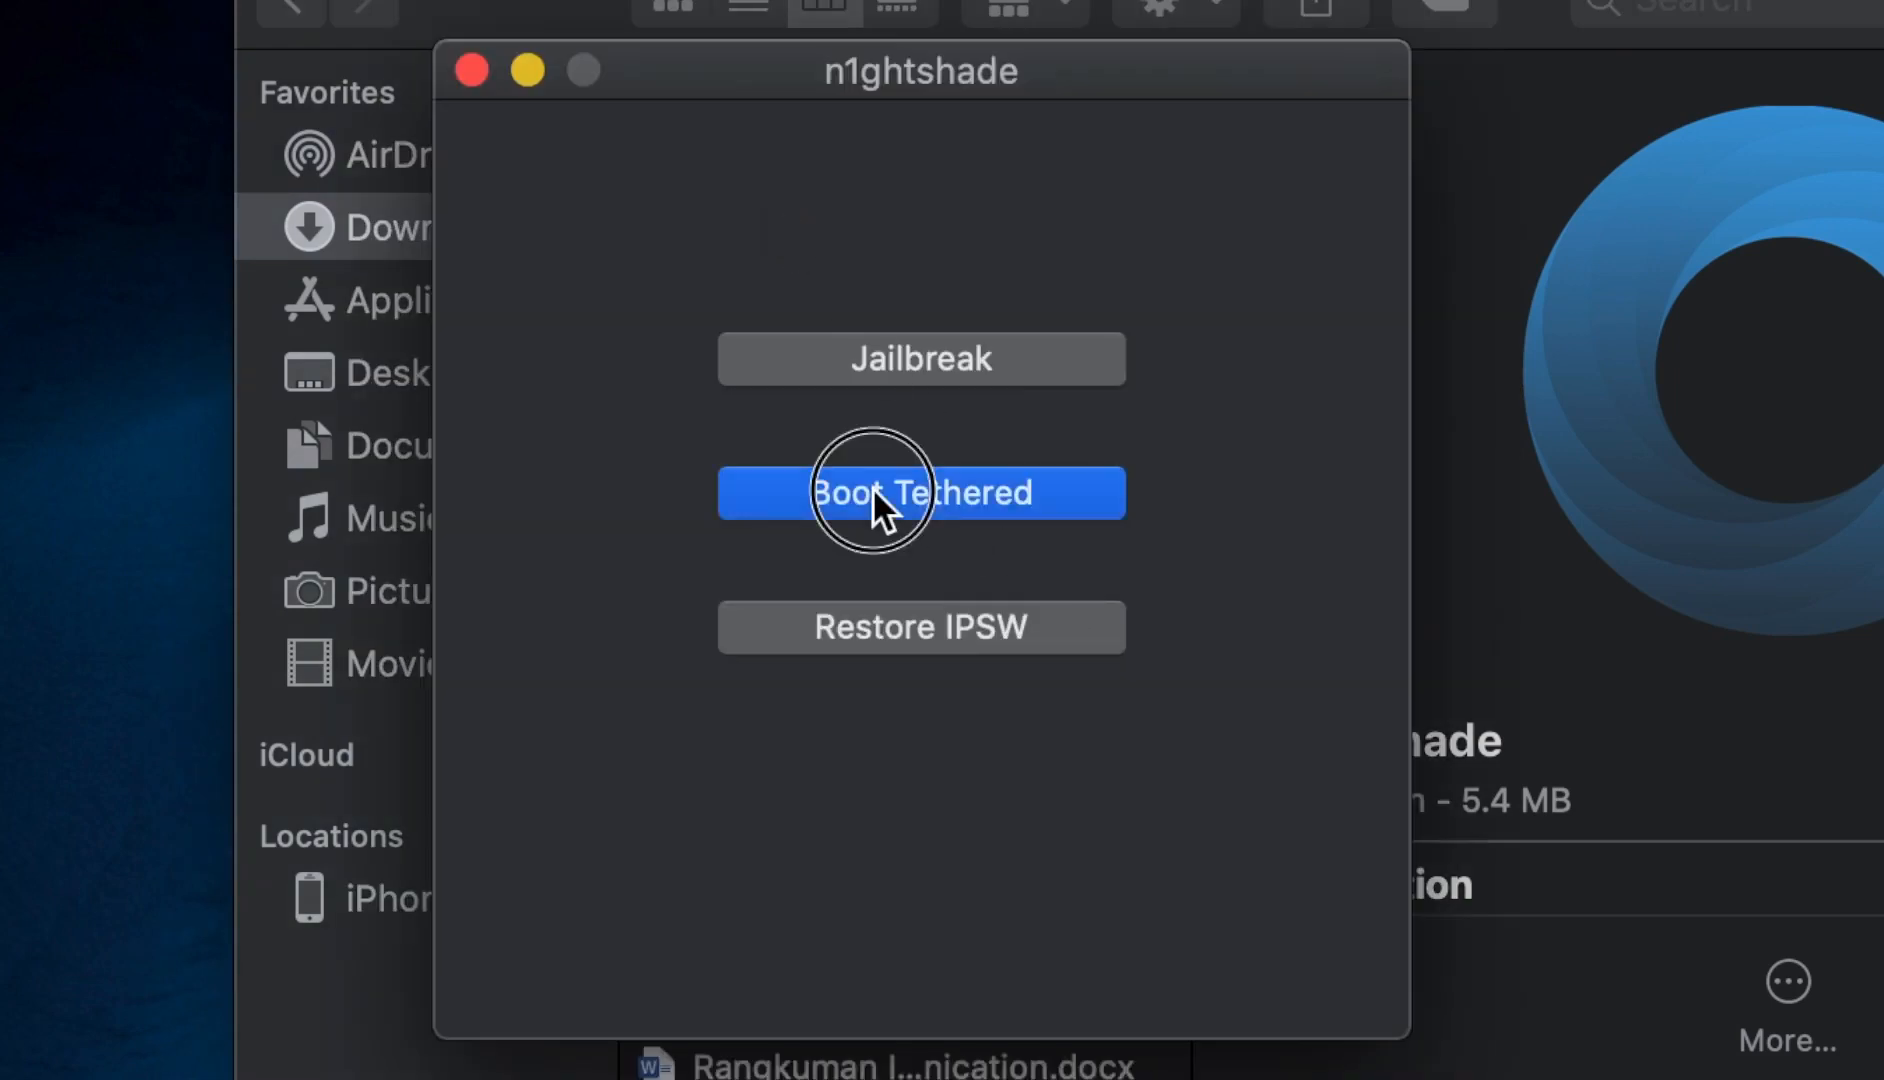
left_click(922, 492)
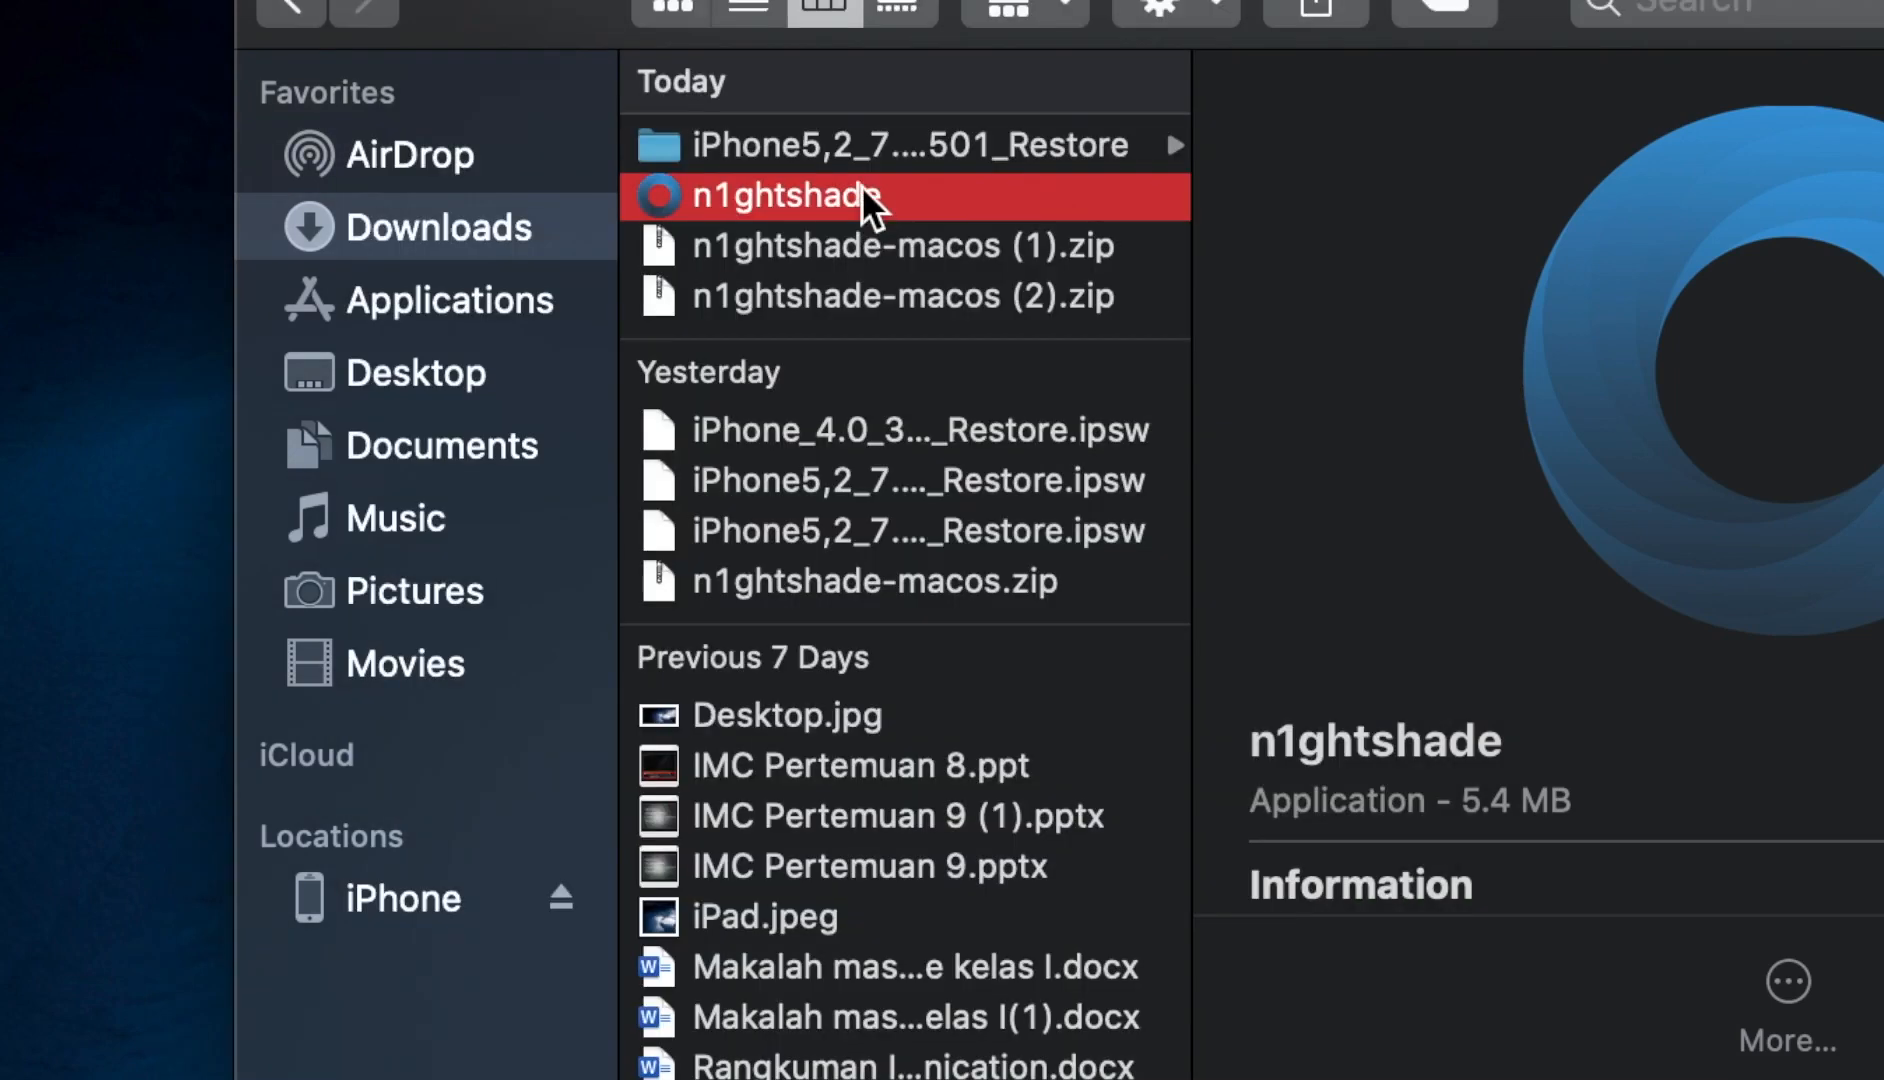
double_click(776, 194)
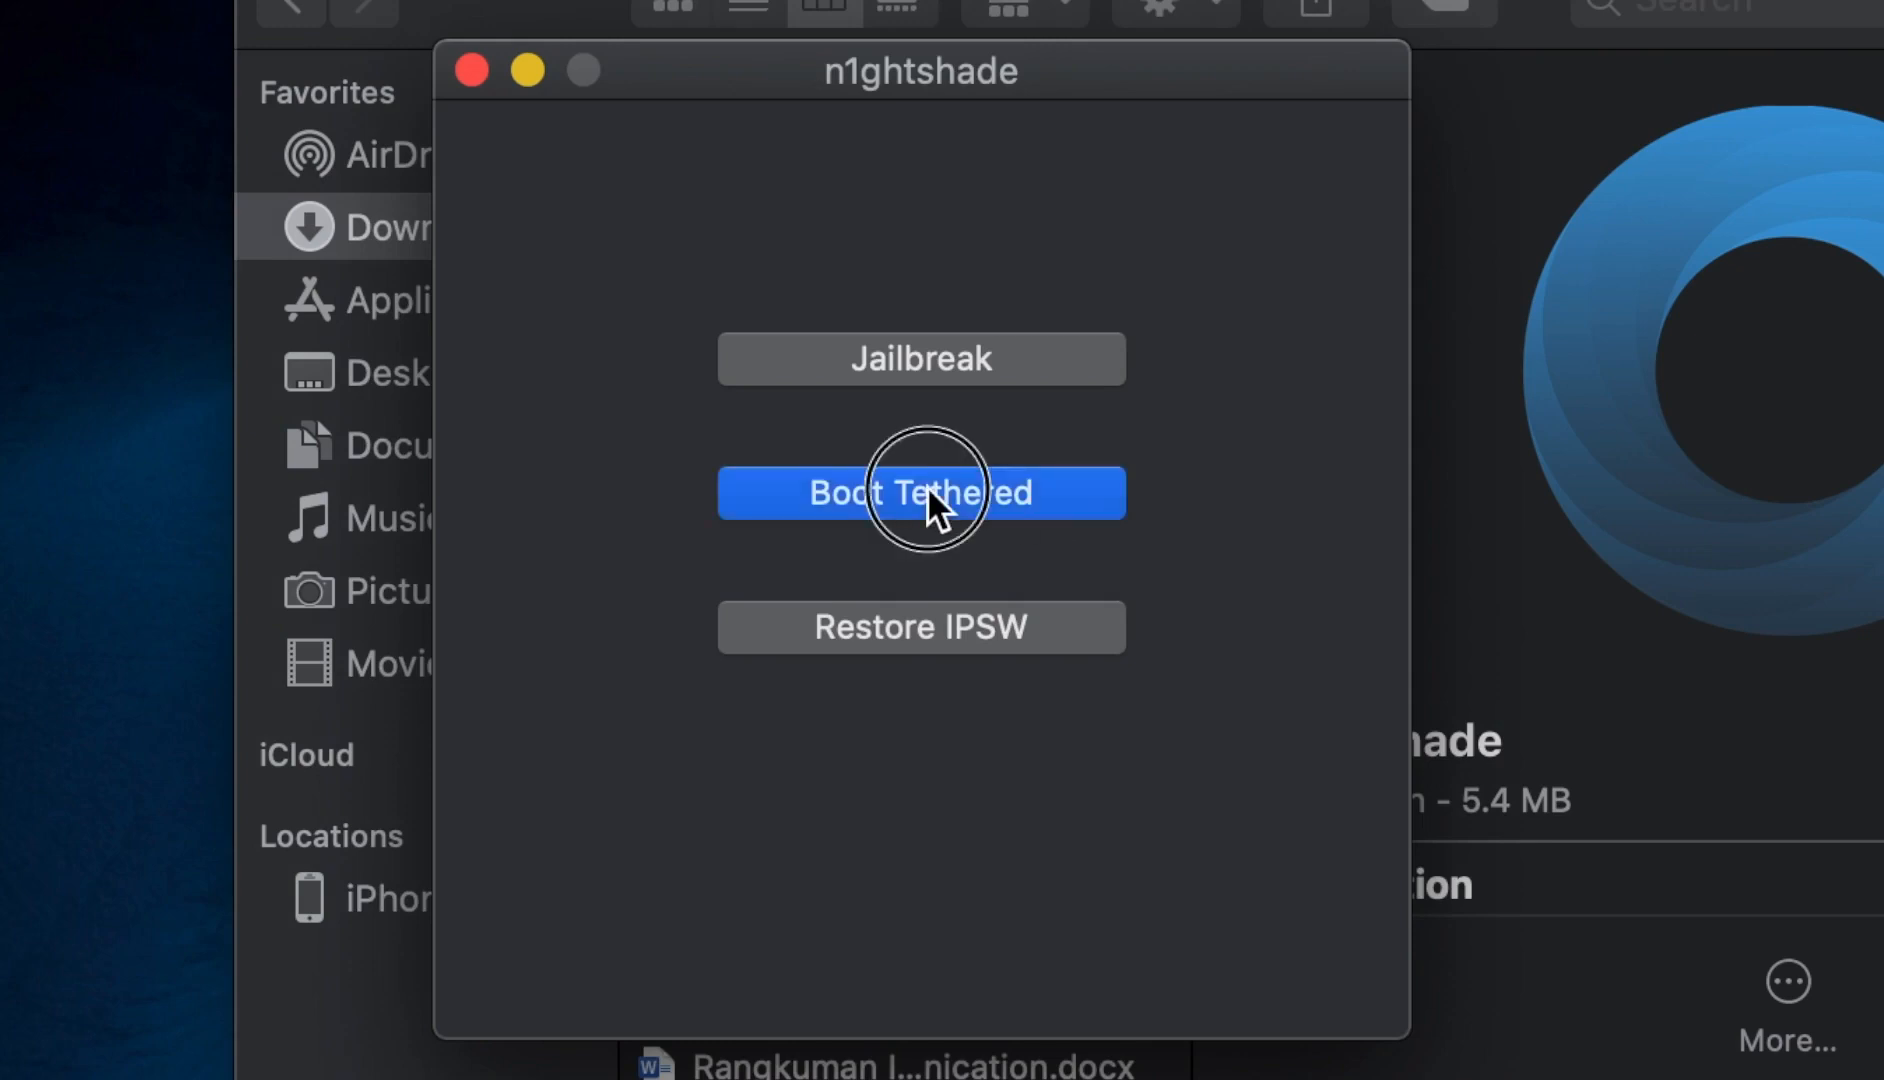
left_click(922, 492)
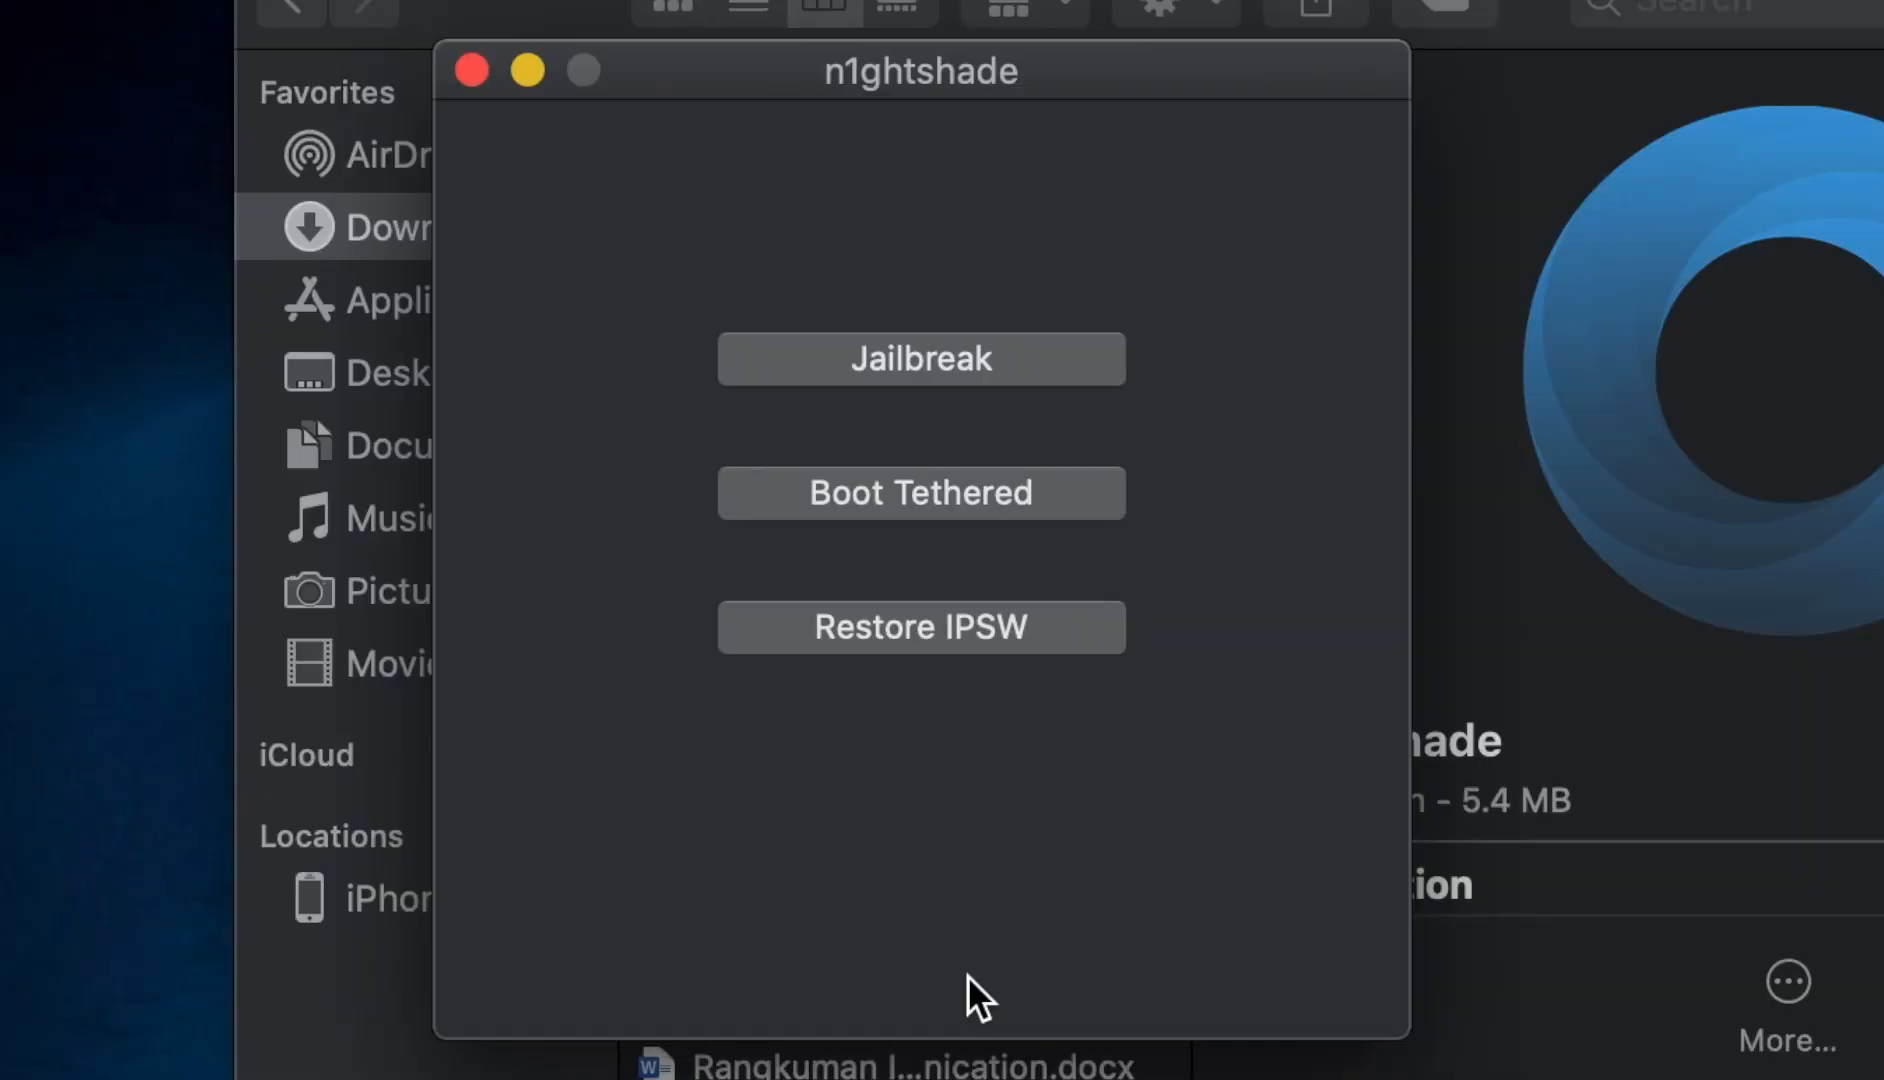
mouse_move(844, 214)
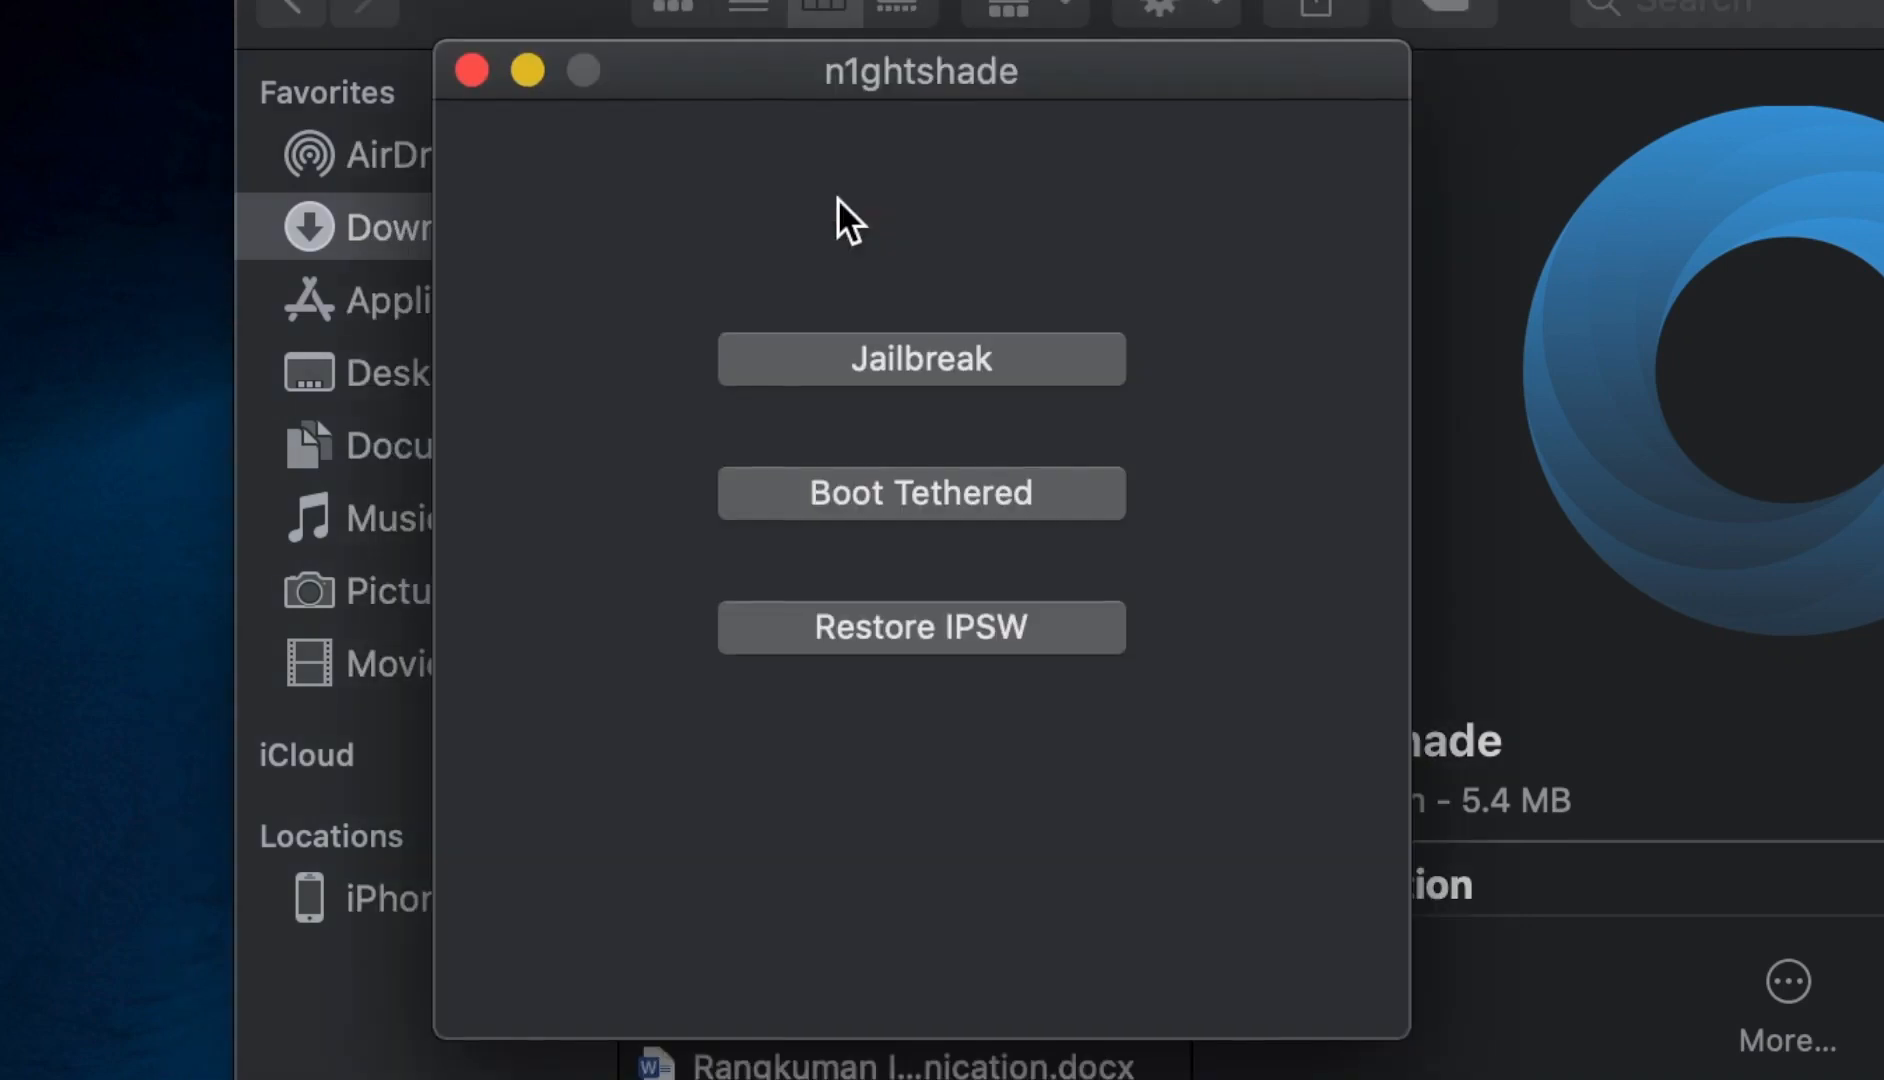
Run the tethered boot again, and after the failure relaunch n1ghtshade from Downloads
left_click(922, 492)
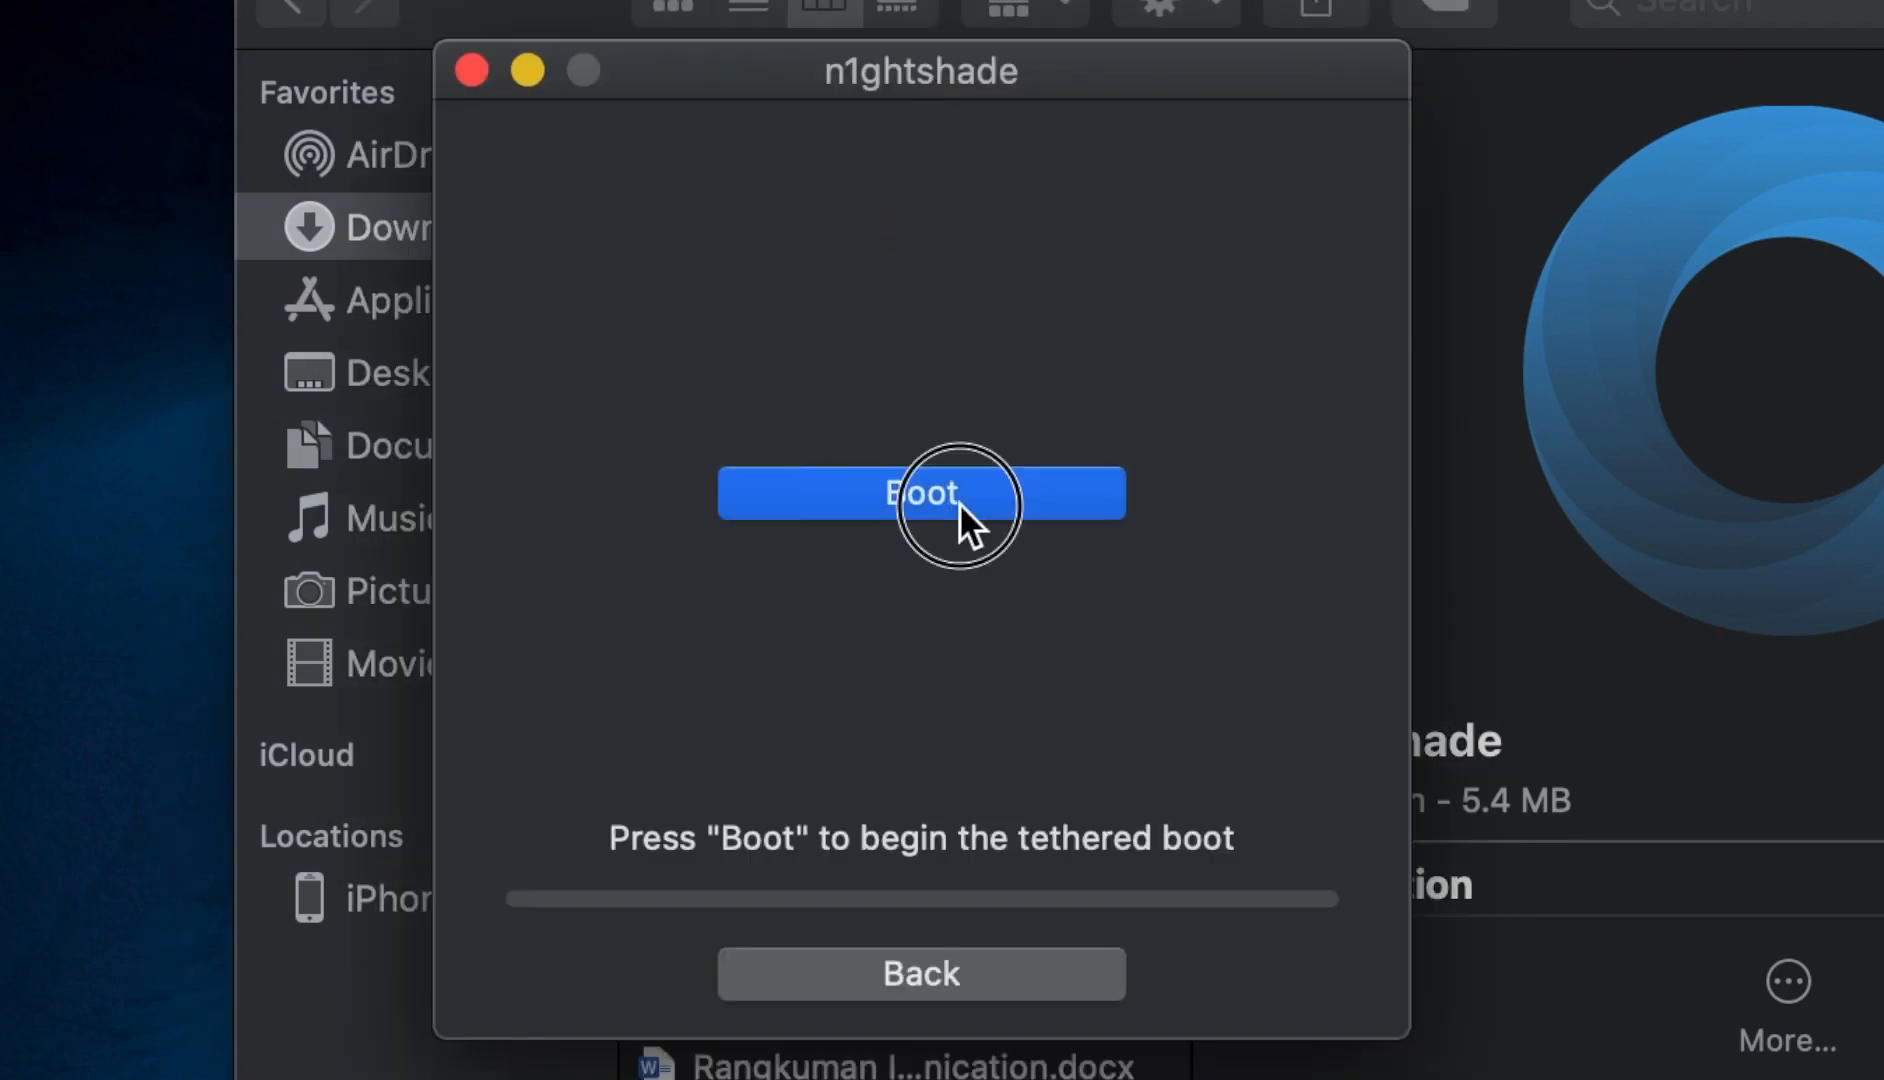
left_click(952, 492)
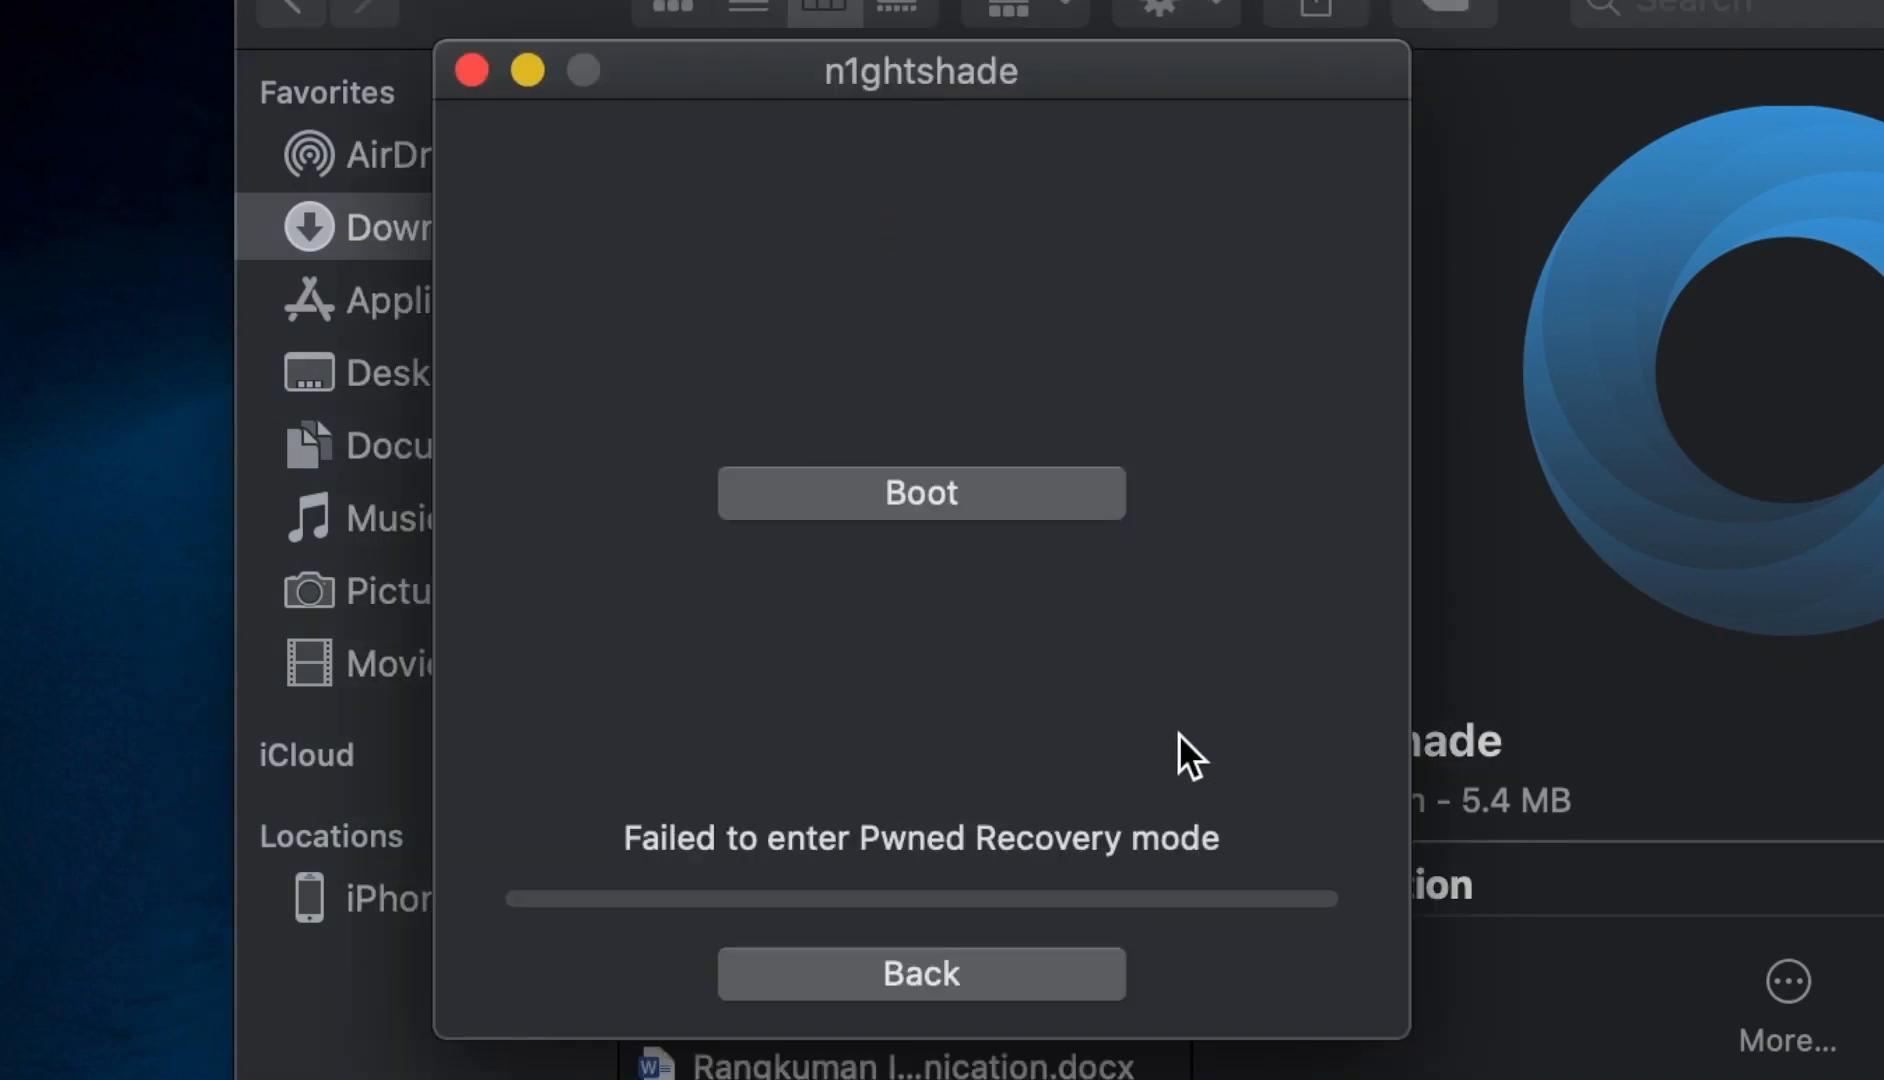
left_click(920, 974)
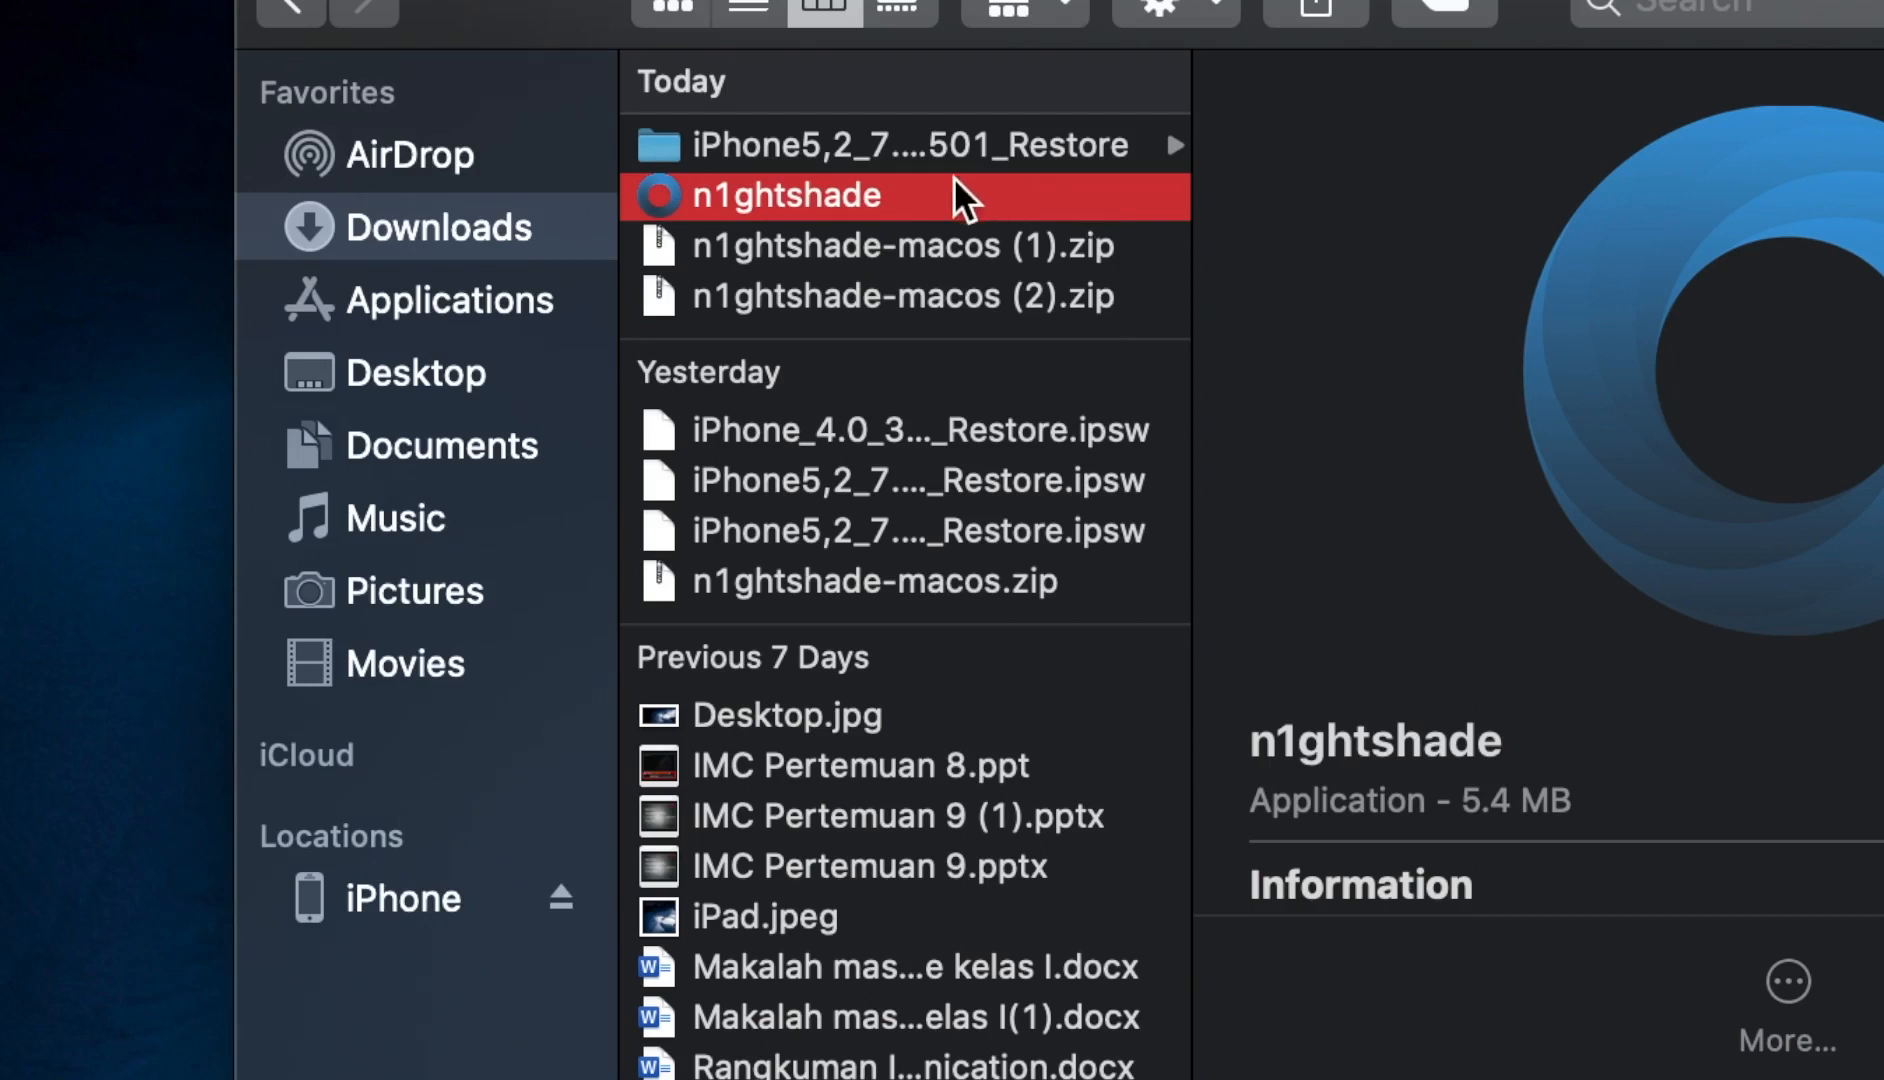
double_click(780, 194)
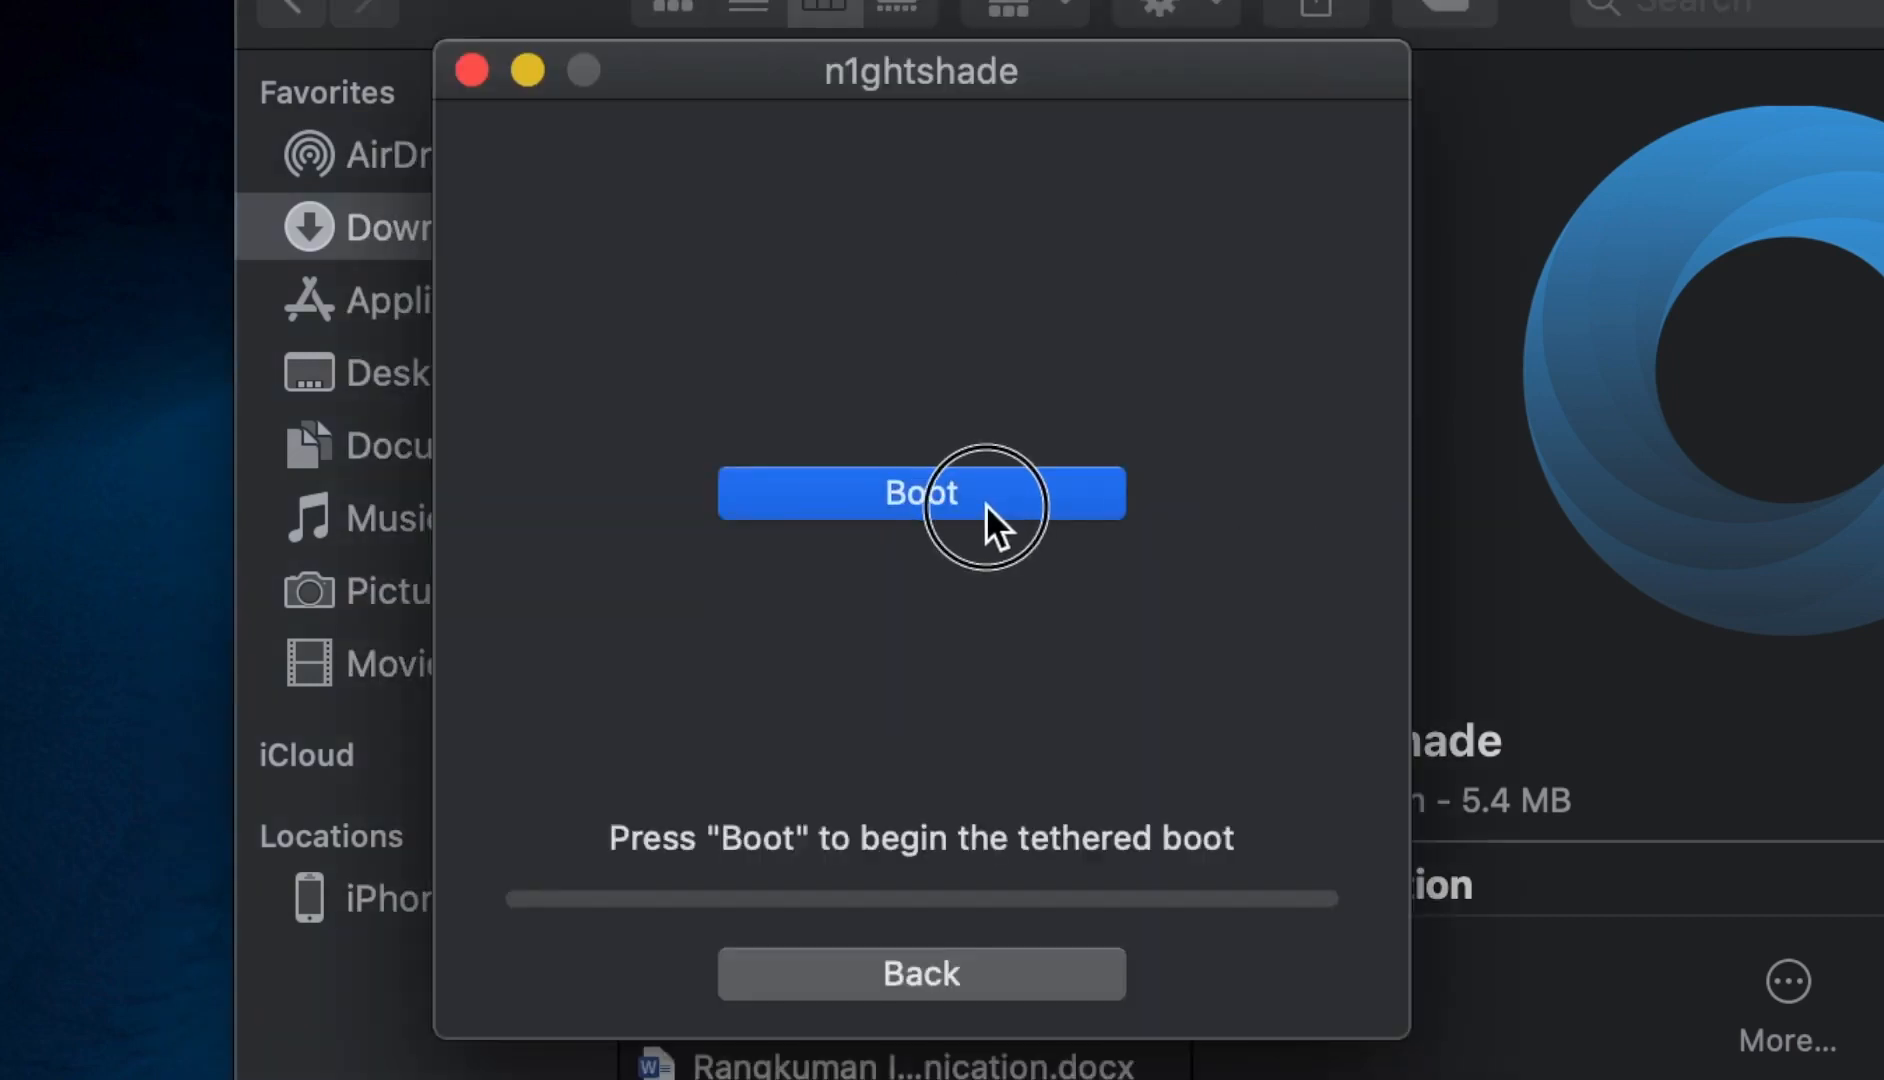
Start the tethered boot so n1ghtshade begins downloading iBSS
left_click(920, 492)
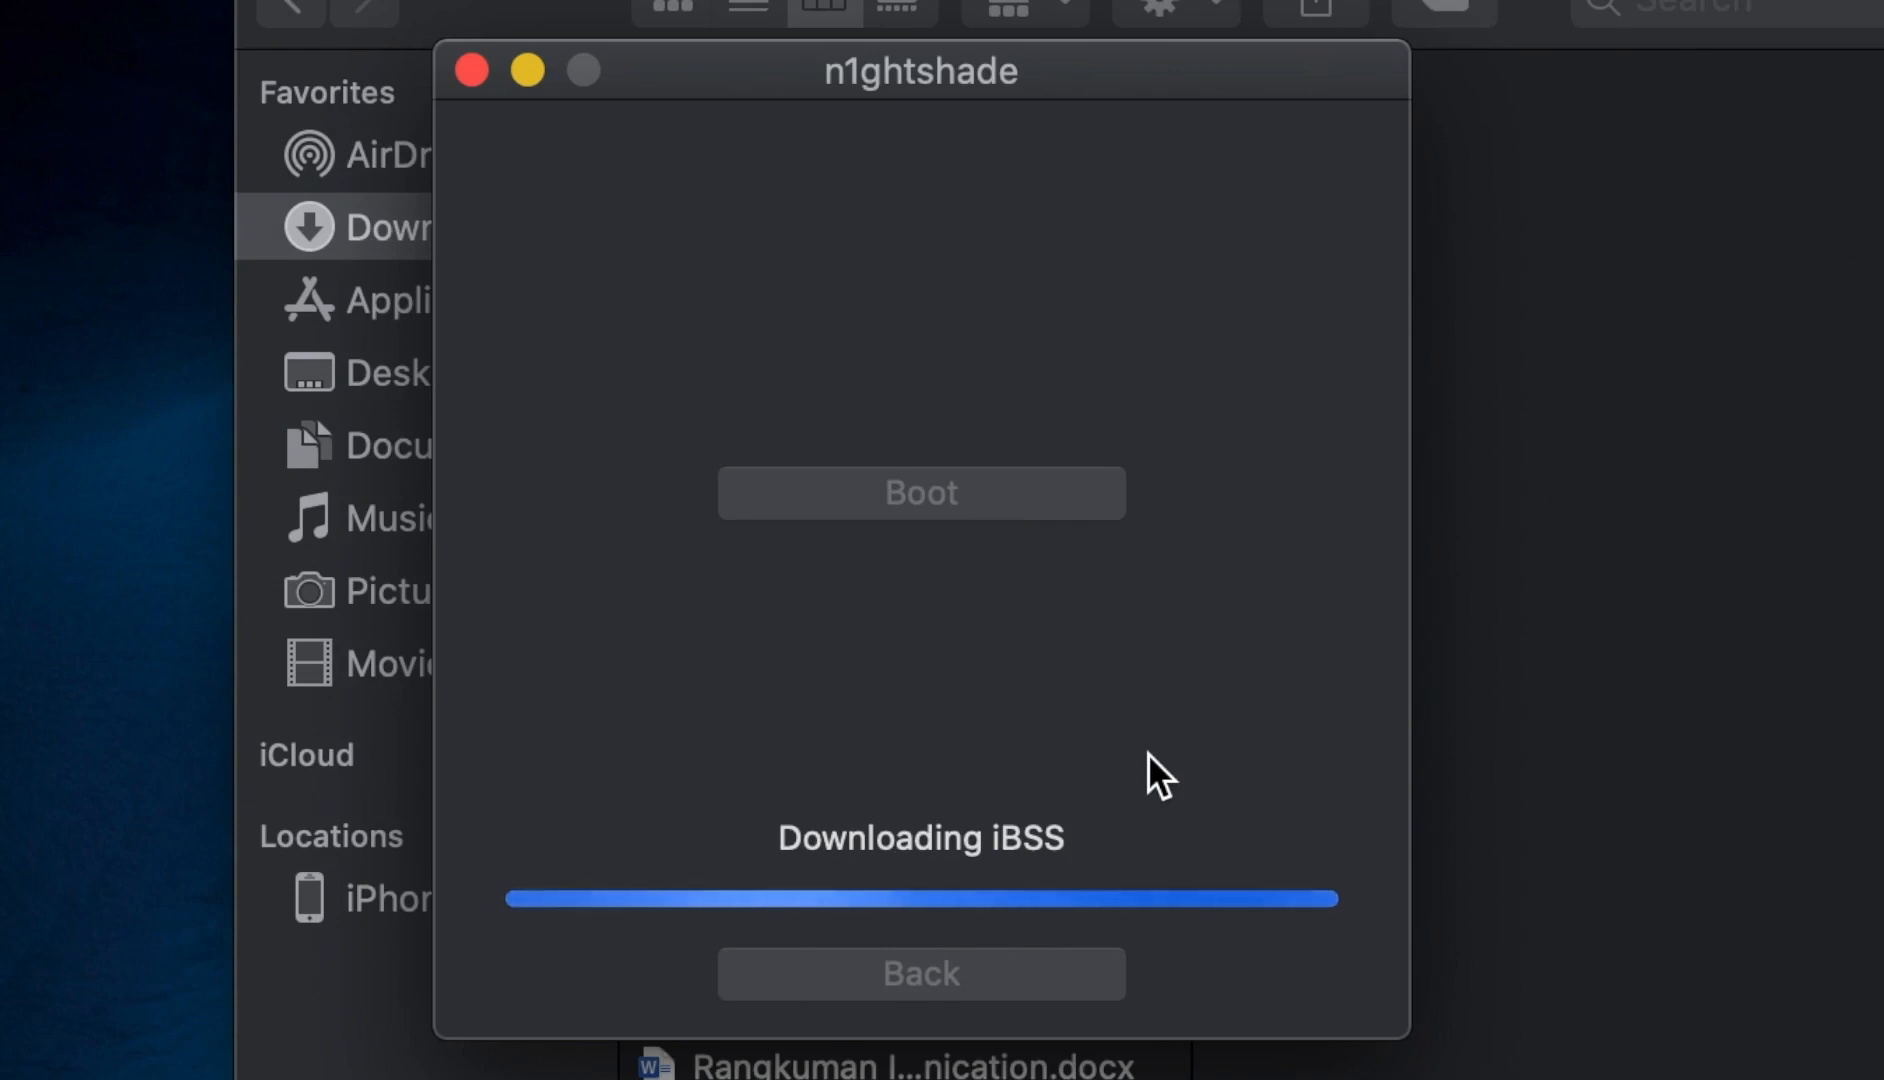
mouse_move(1184, 794)
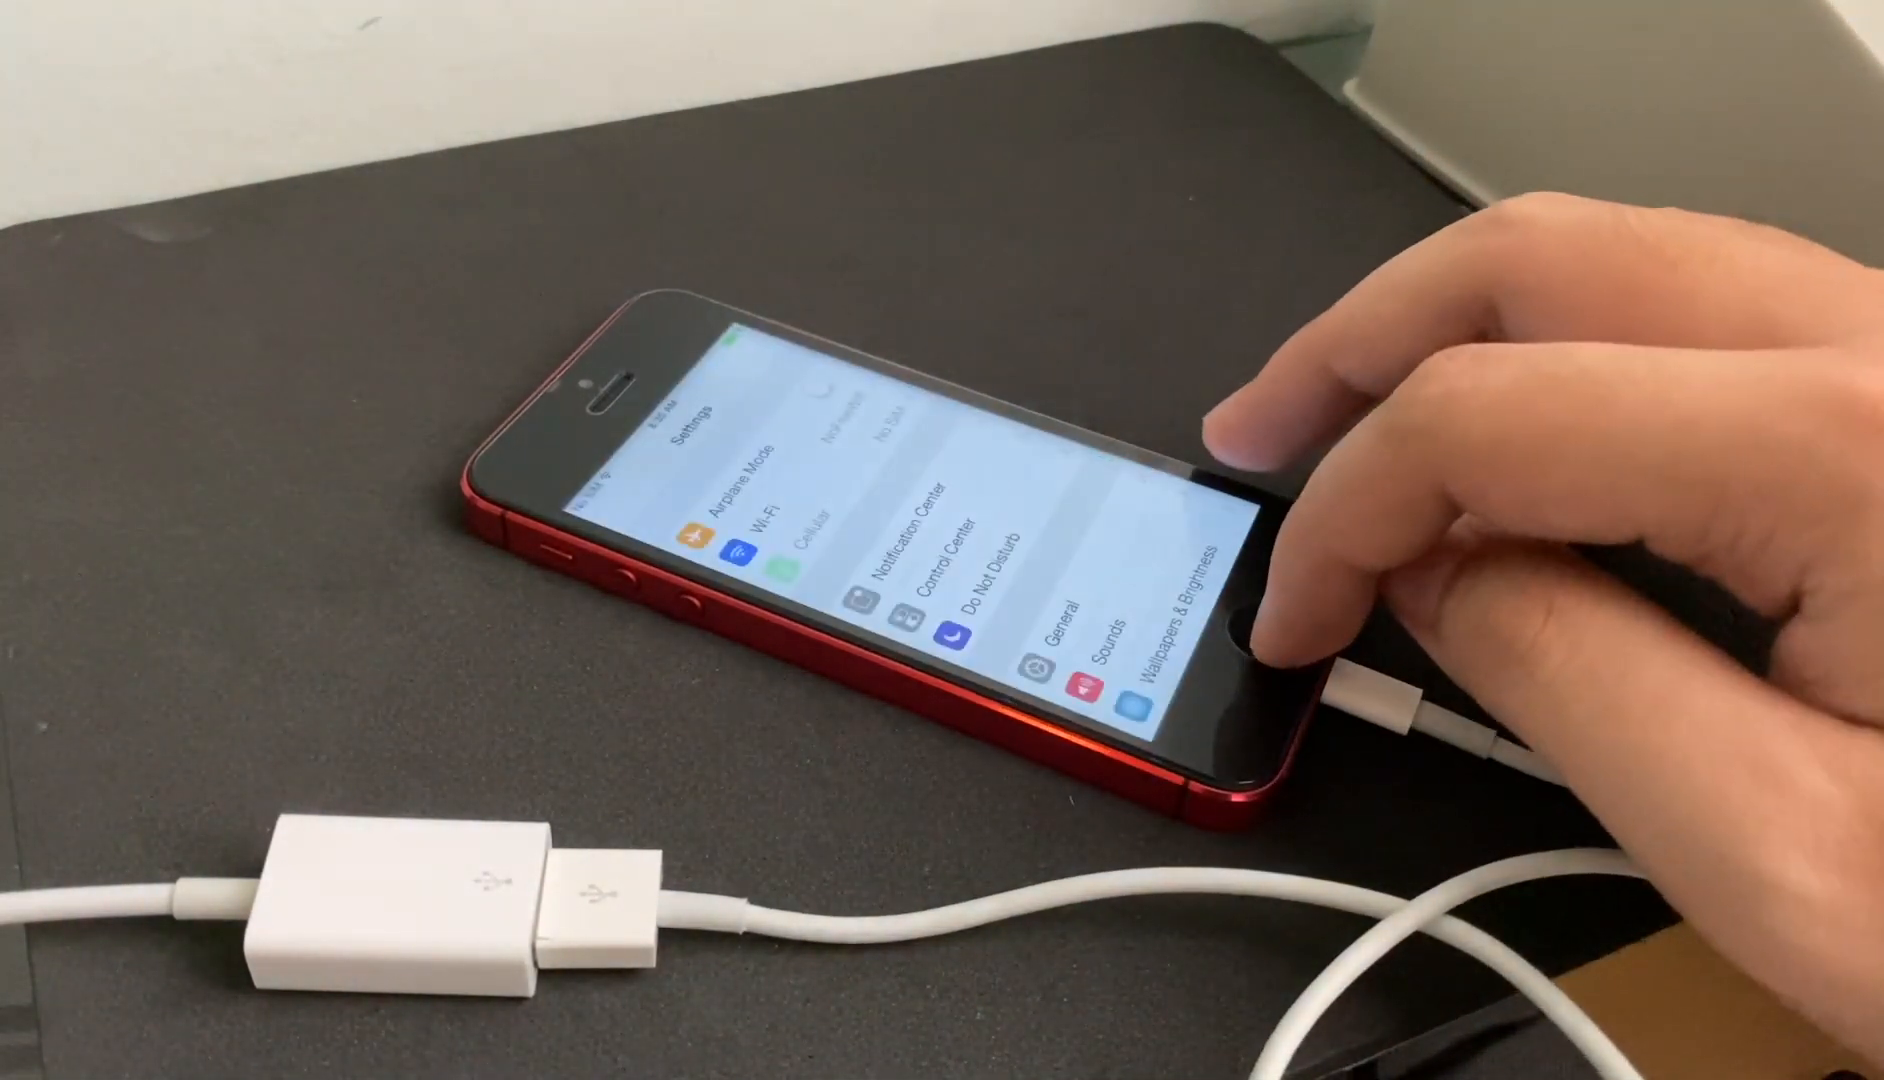
Return the tethered-booted iPhone from Settings to its home screen
left_click(1250, 636)
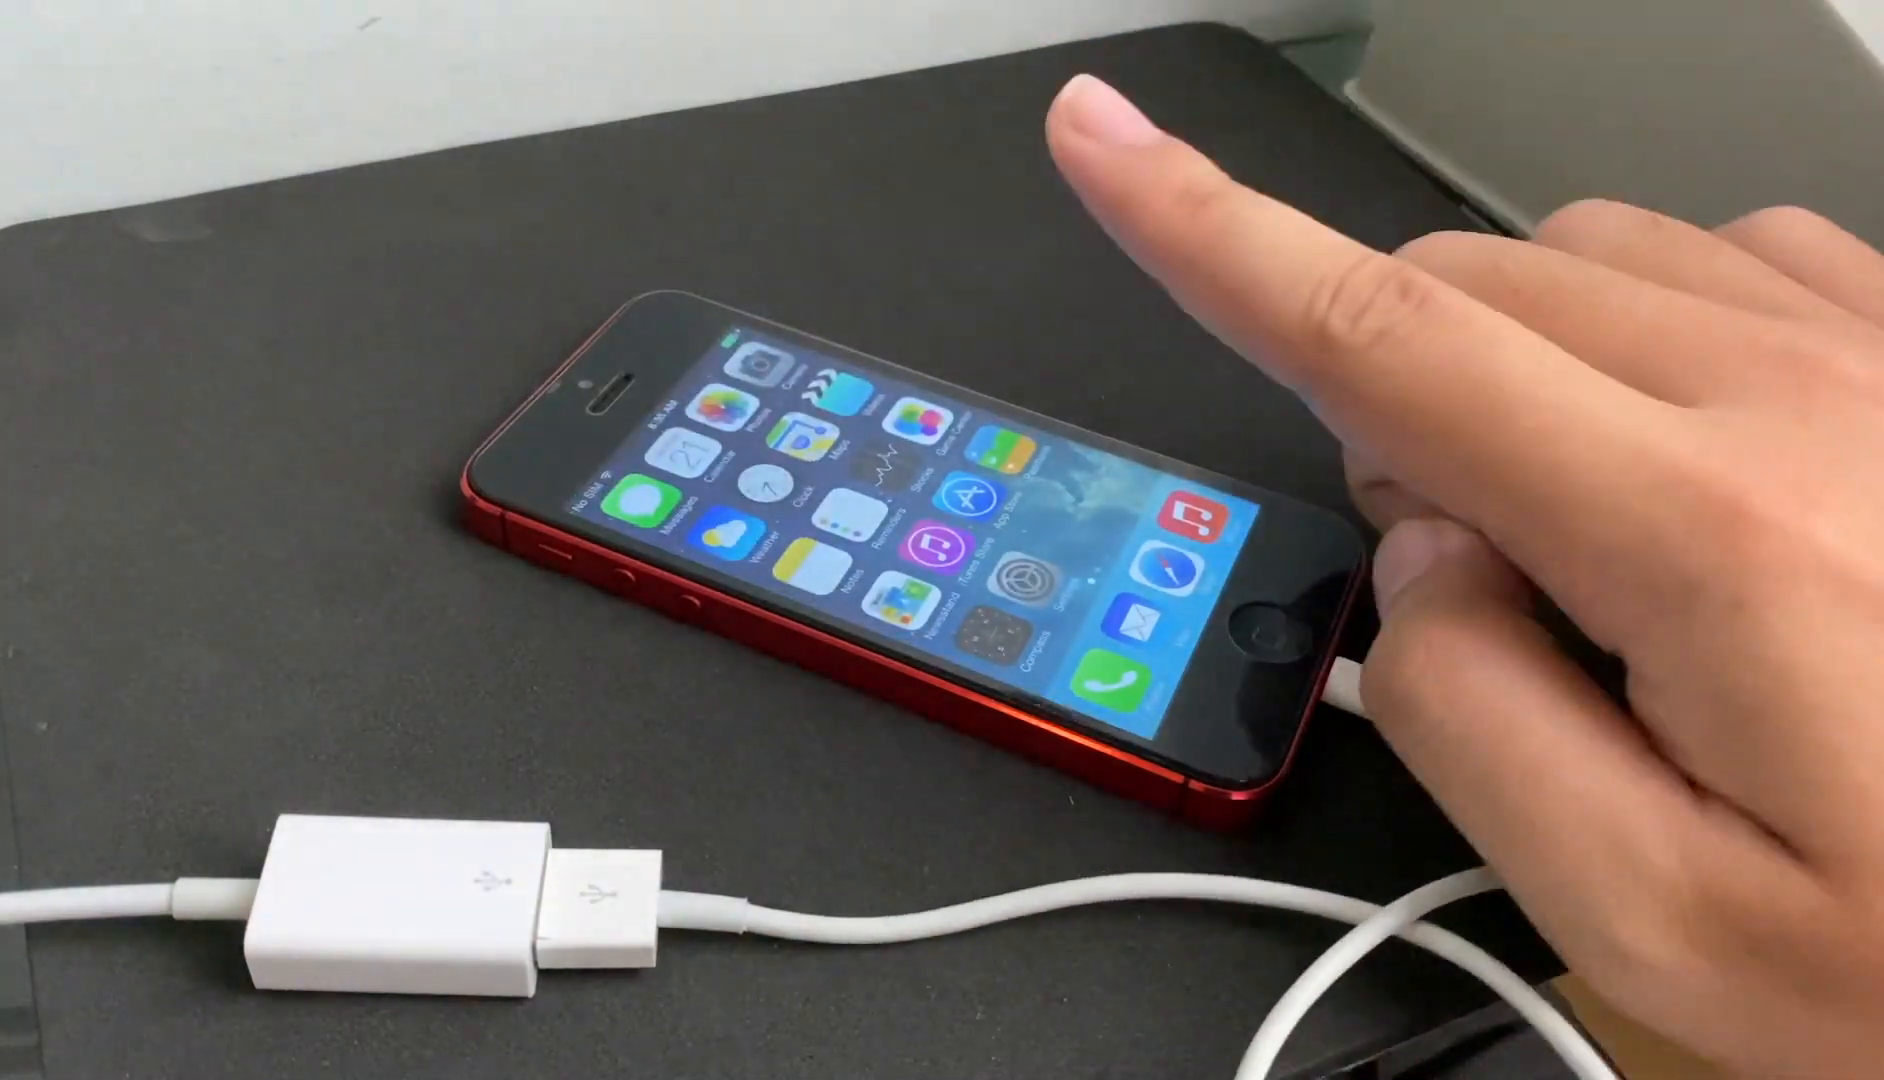